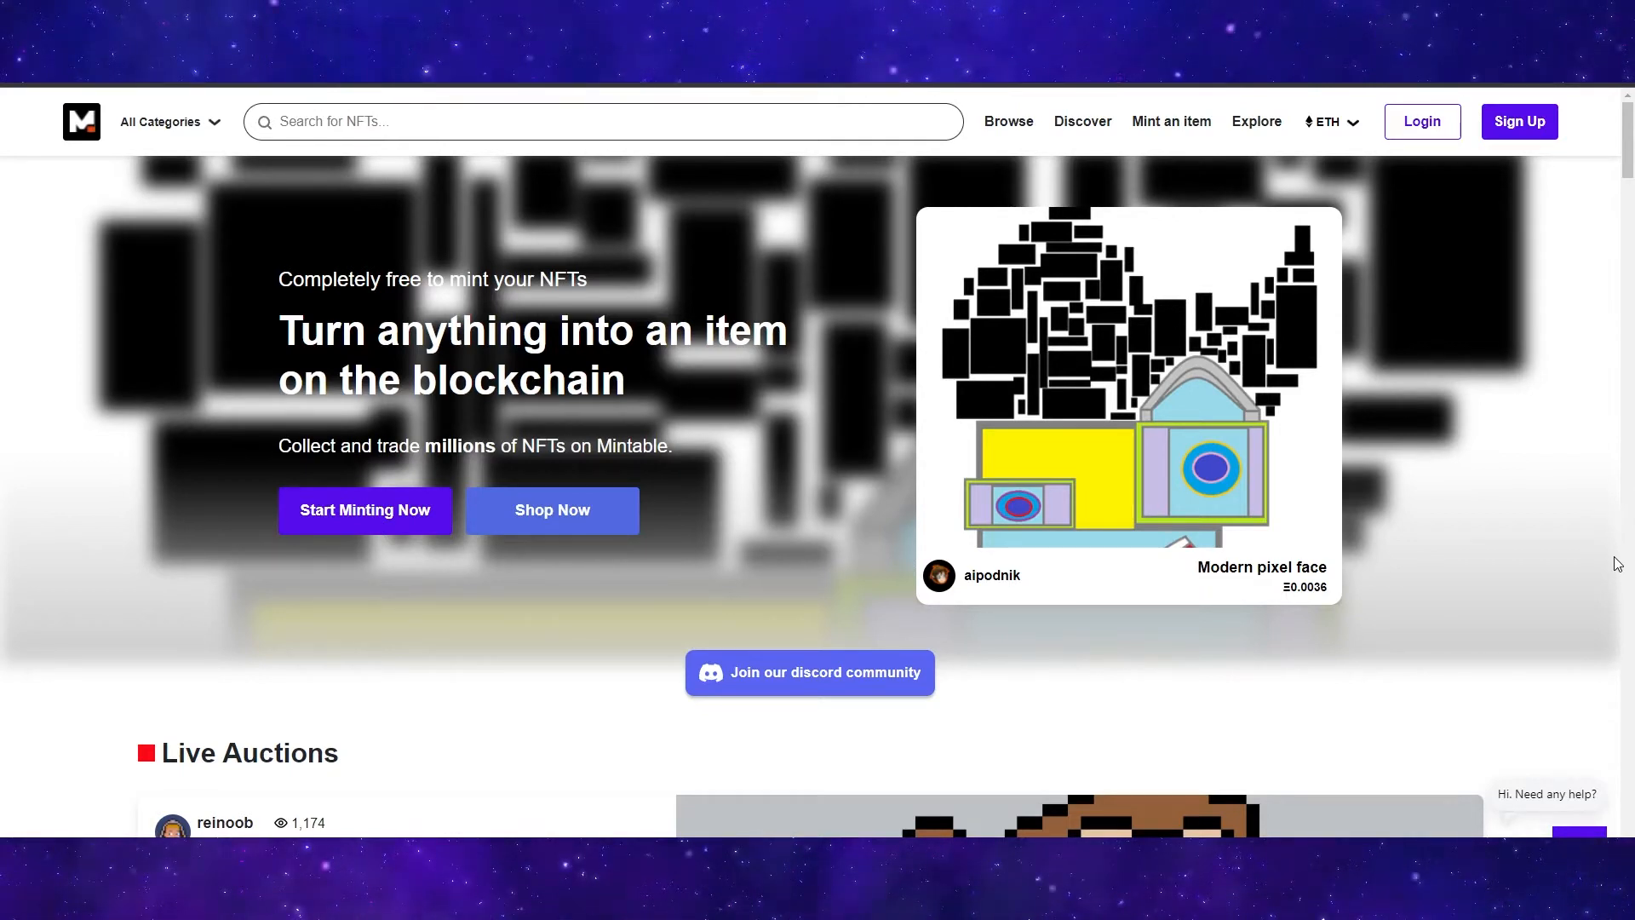
{"action": "mouse_move", "coordinate": [1606, 490]}
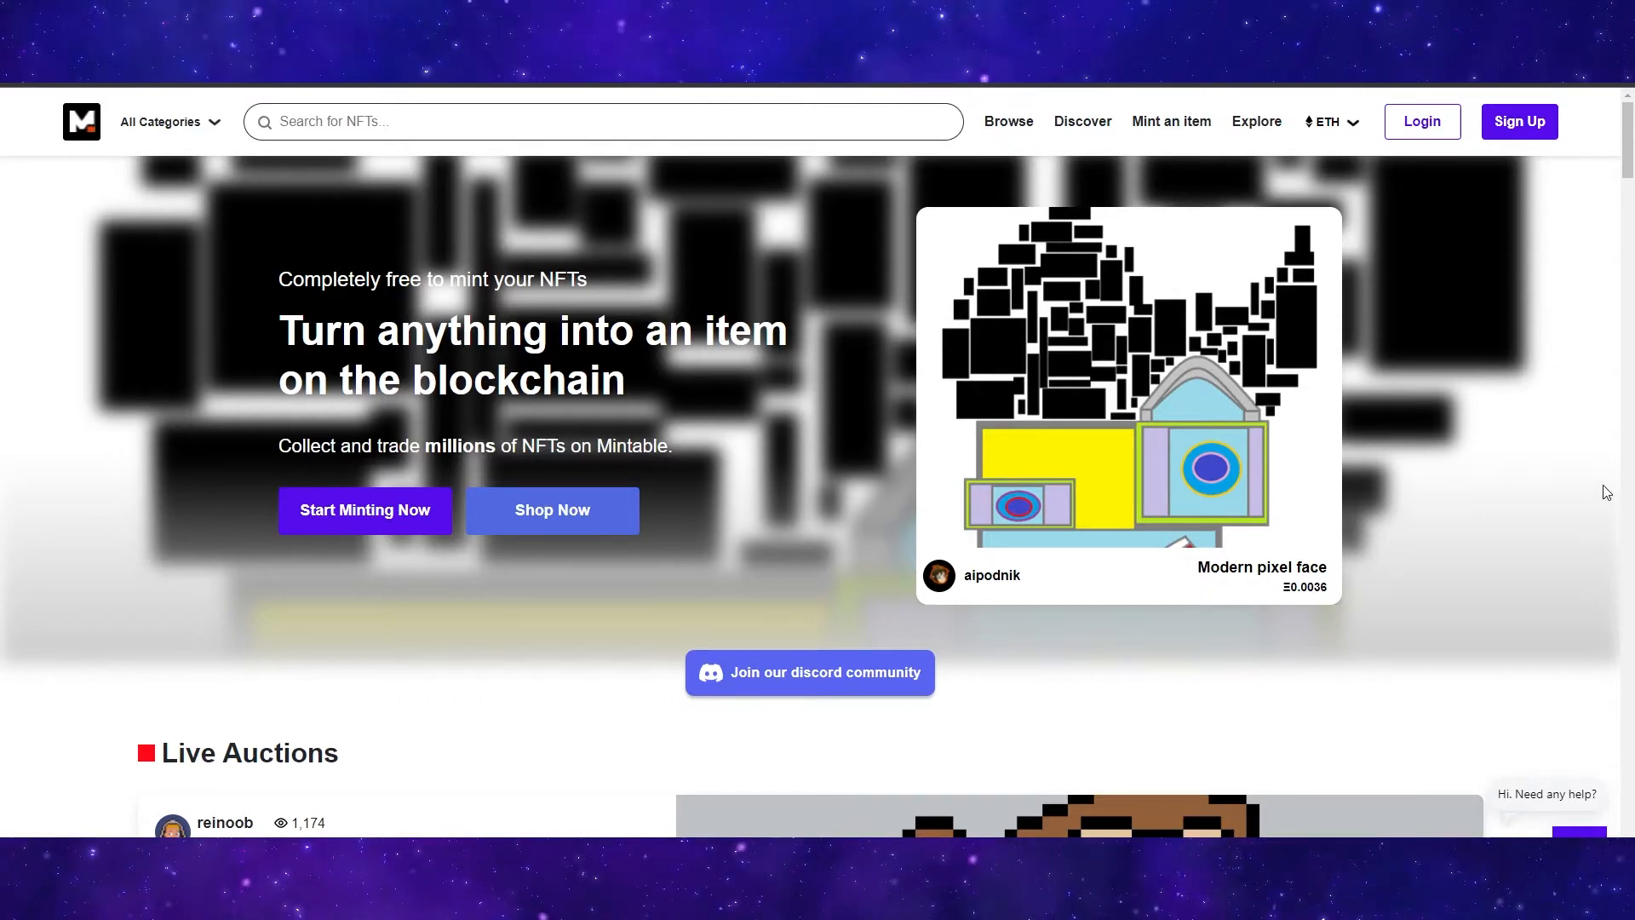
- Submit the Create Account form and grab the six-digit verification code from the Gmail message
{"action": "scroll", "scroll_direction": "down", "scroll_amount": 3}
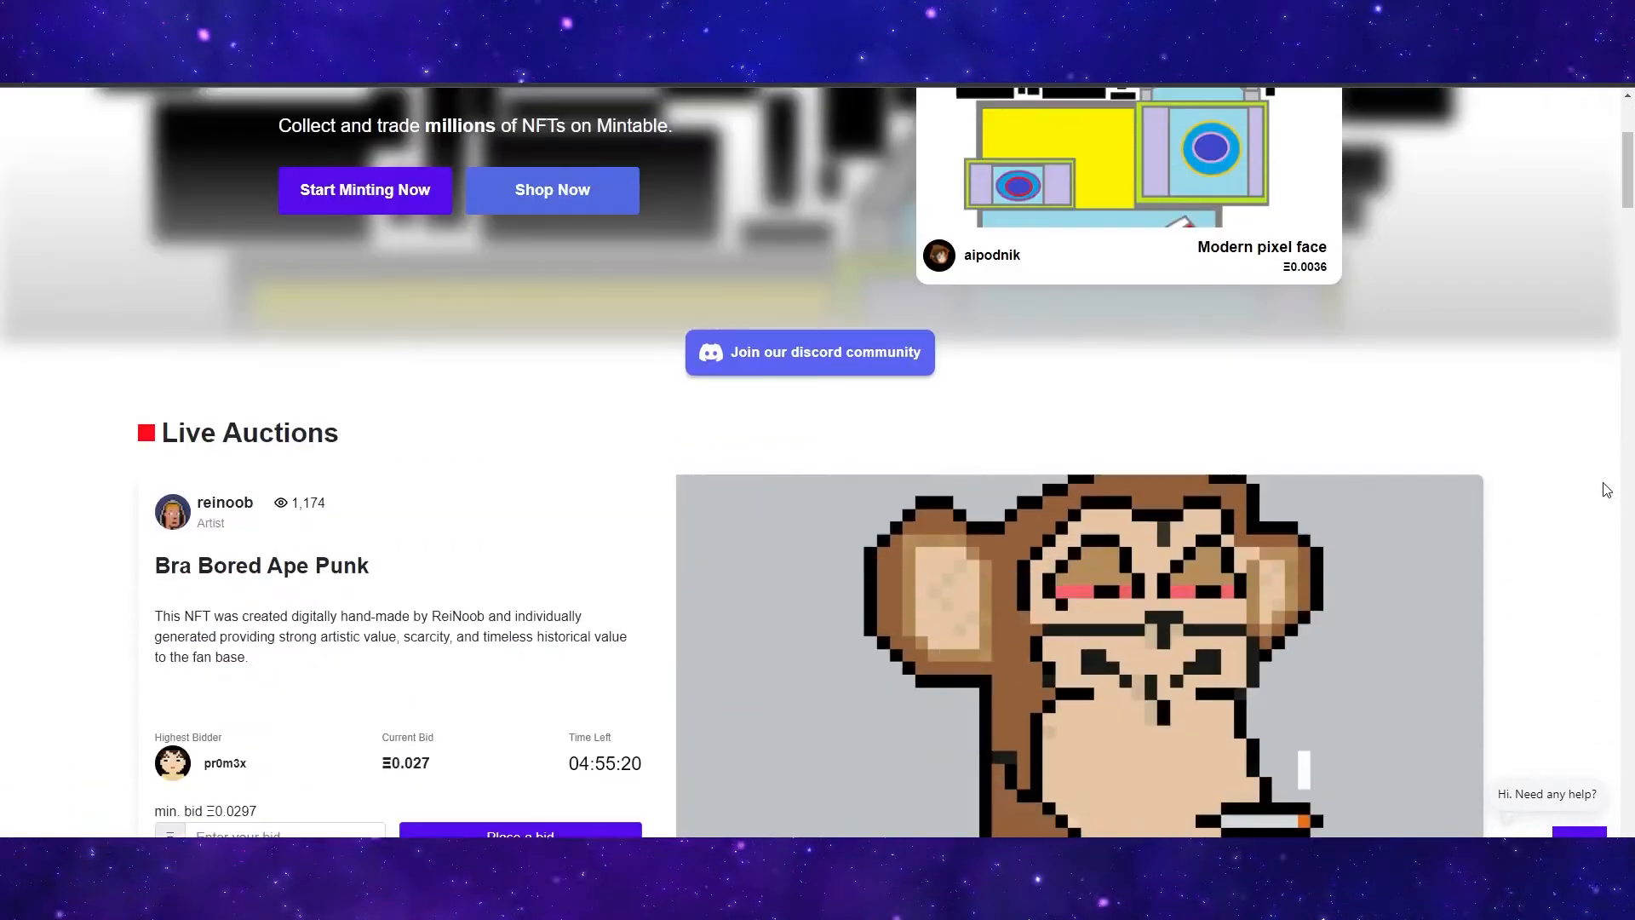
{"action": "scroll", "scroll_direction": "down", "scroll_amount": 3}
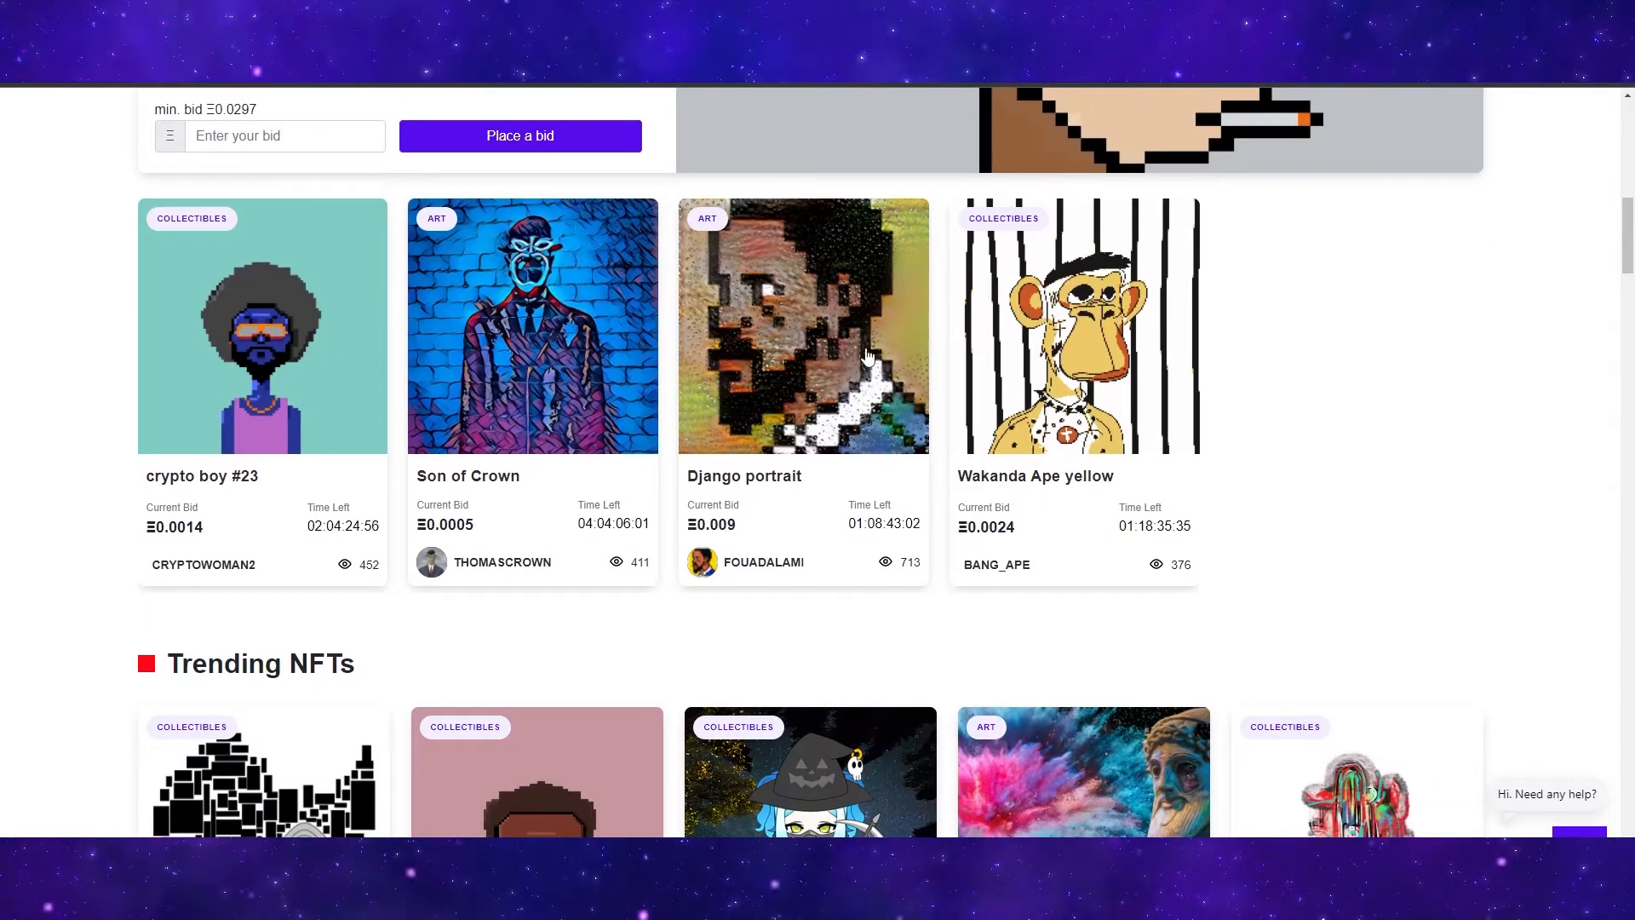
{"action": "mouse_move", "coordinate": [1080, 355]}
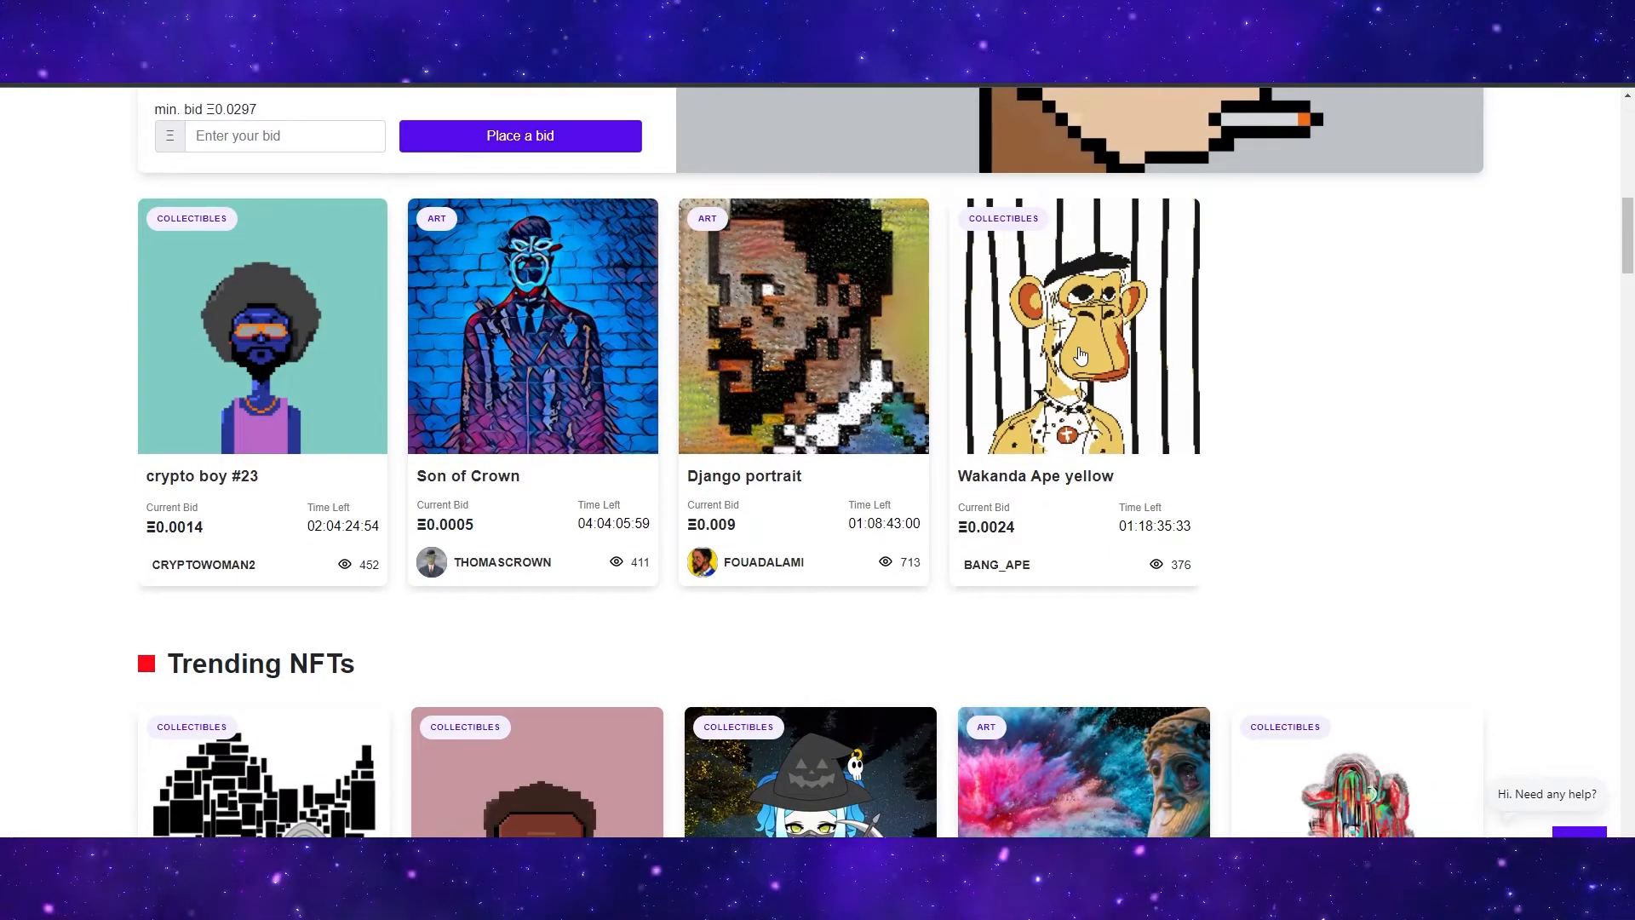
{"action": "scroll", "scroll_direction": "up", "scroll_amount": 3}
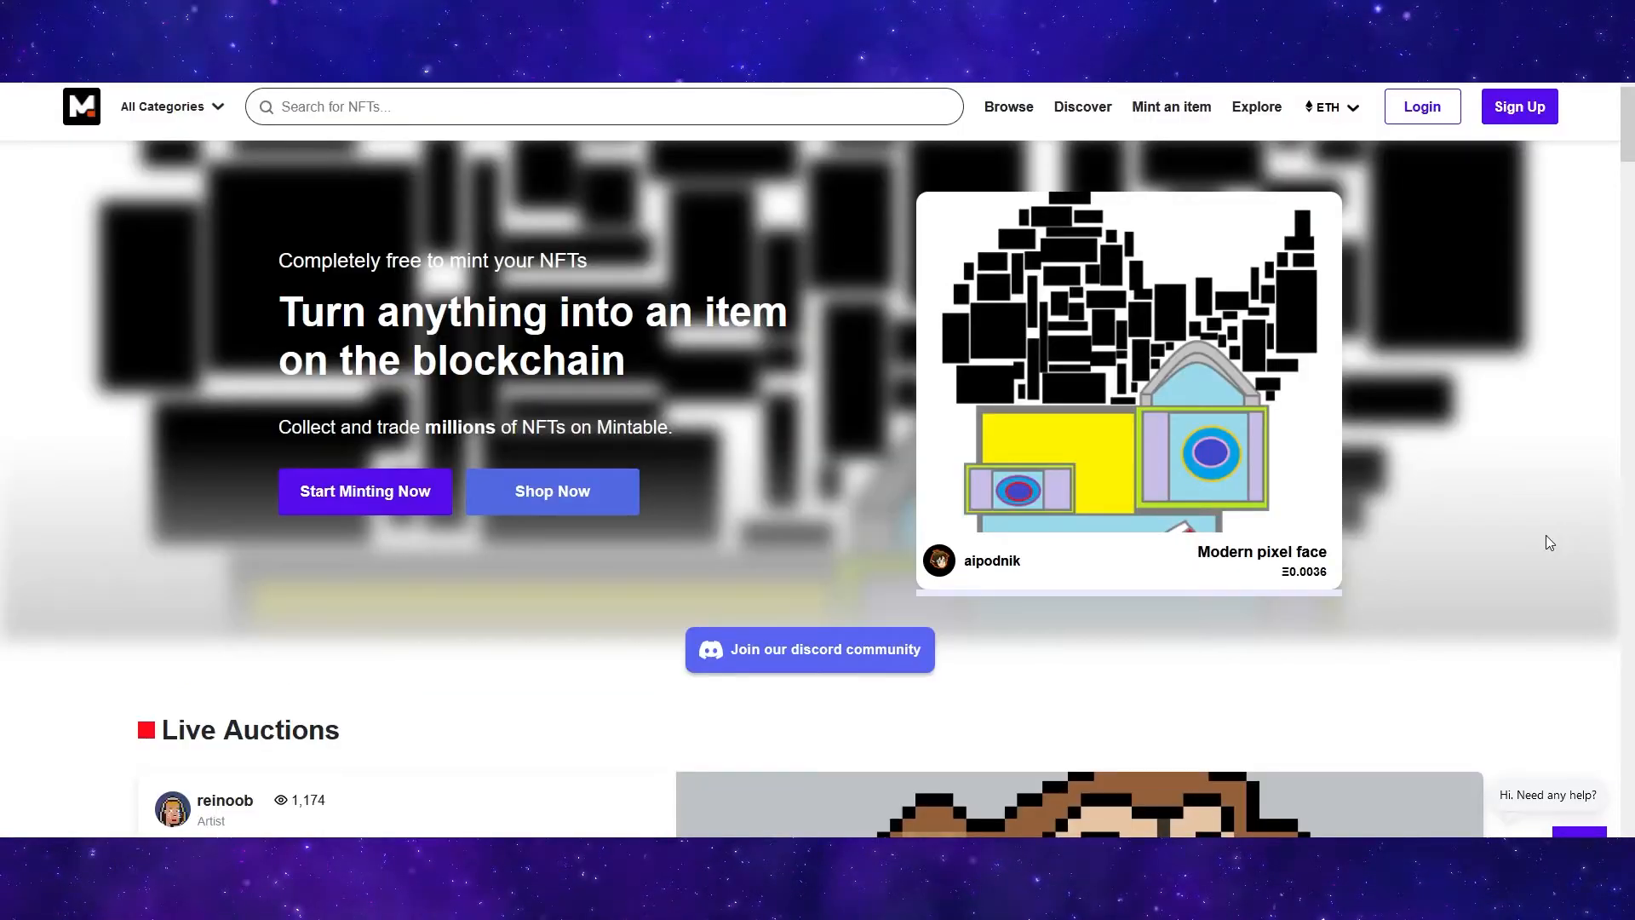
{"action": "mouse_move", "coordinate": [1511, 143]}
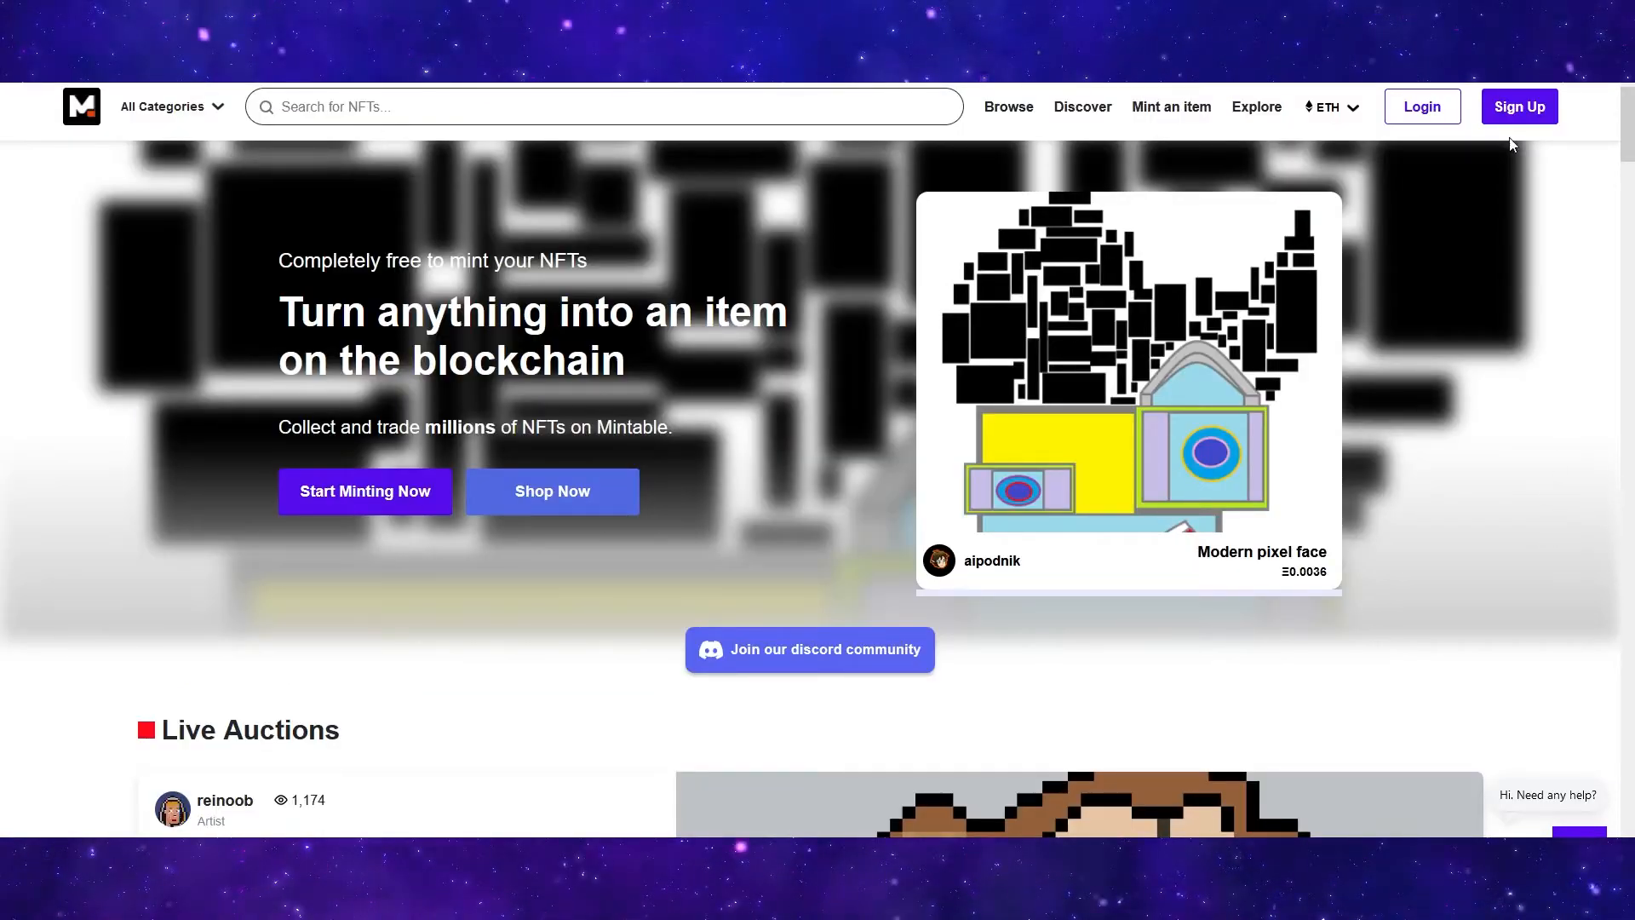
{"action": "left_click", "coordinate": [1518, 106]}
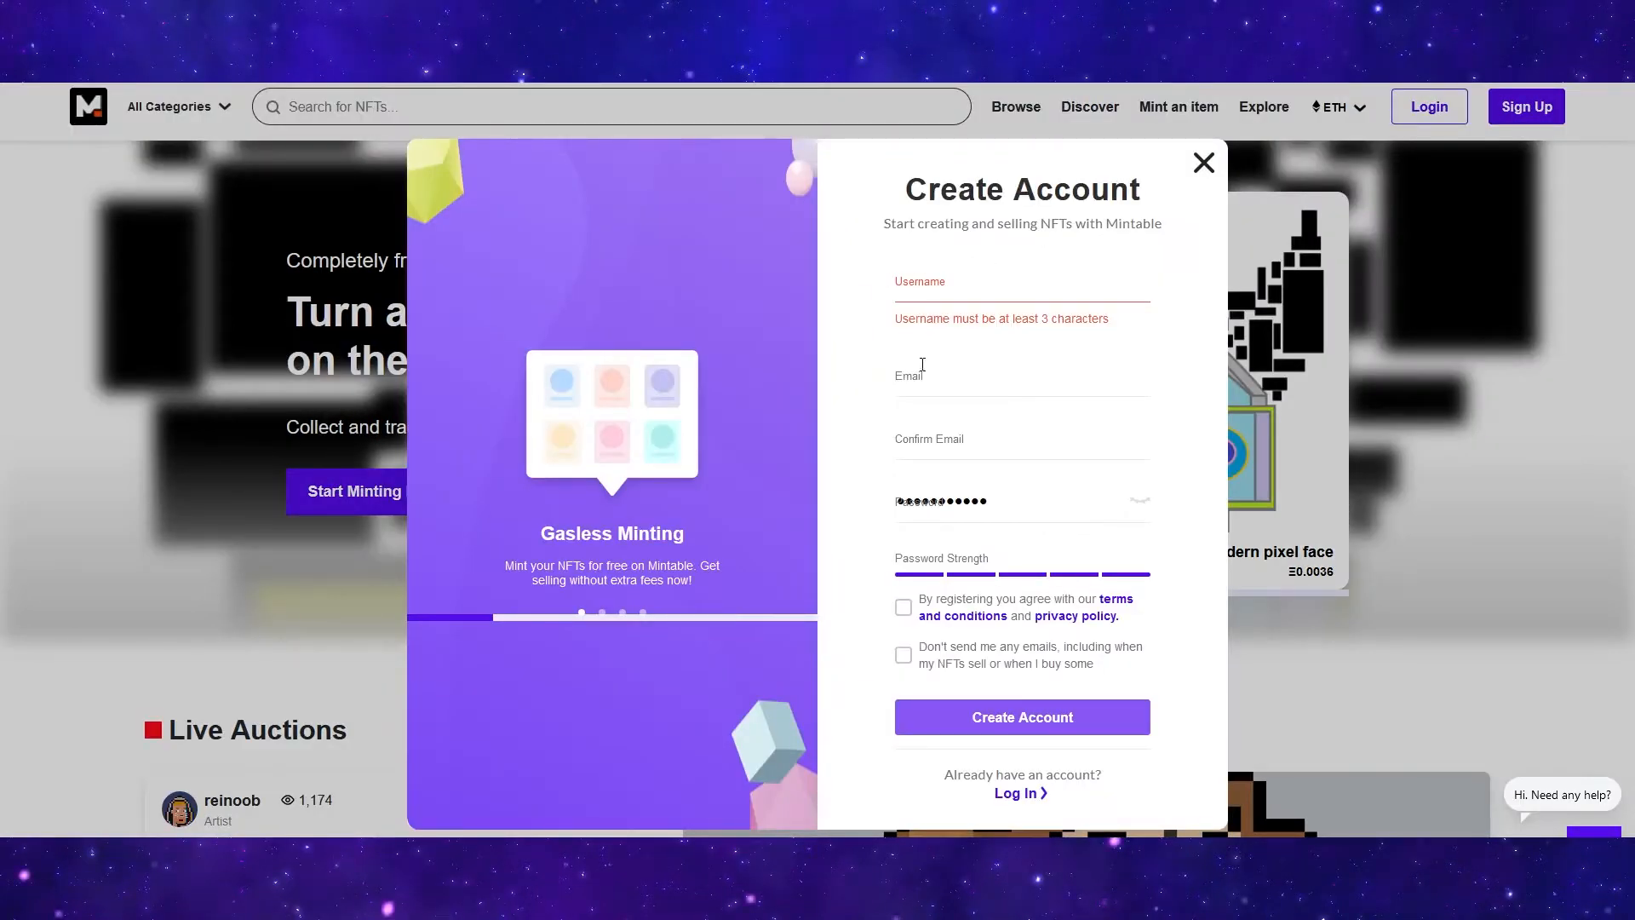
{"action": "left_click", "coordinate": [1021, 717]}
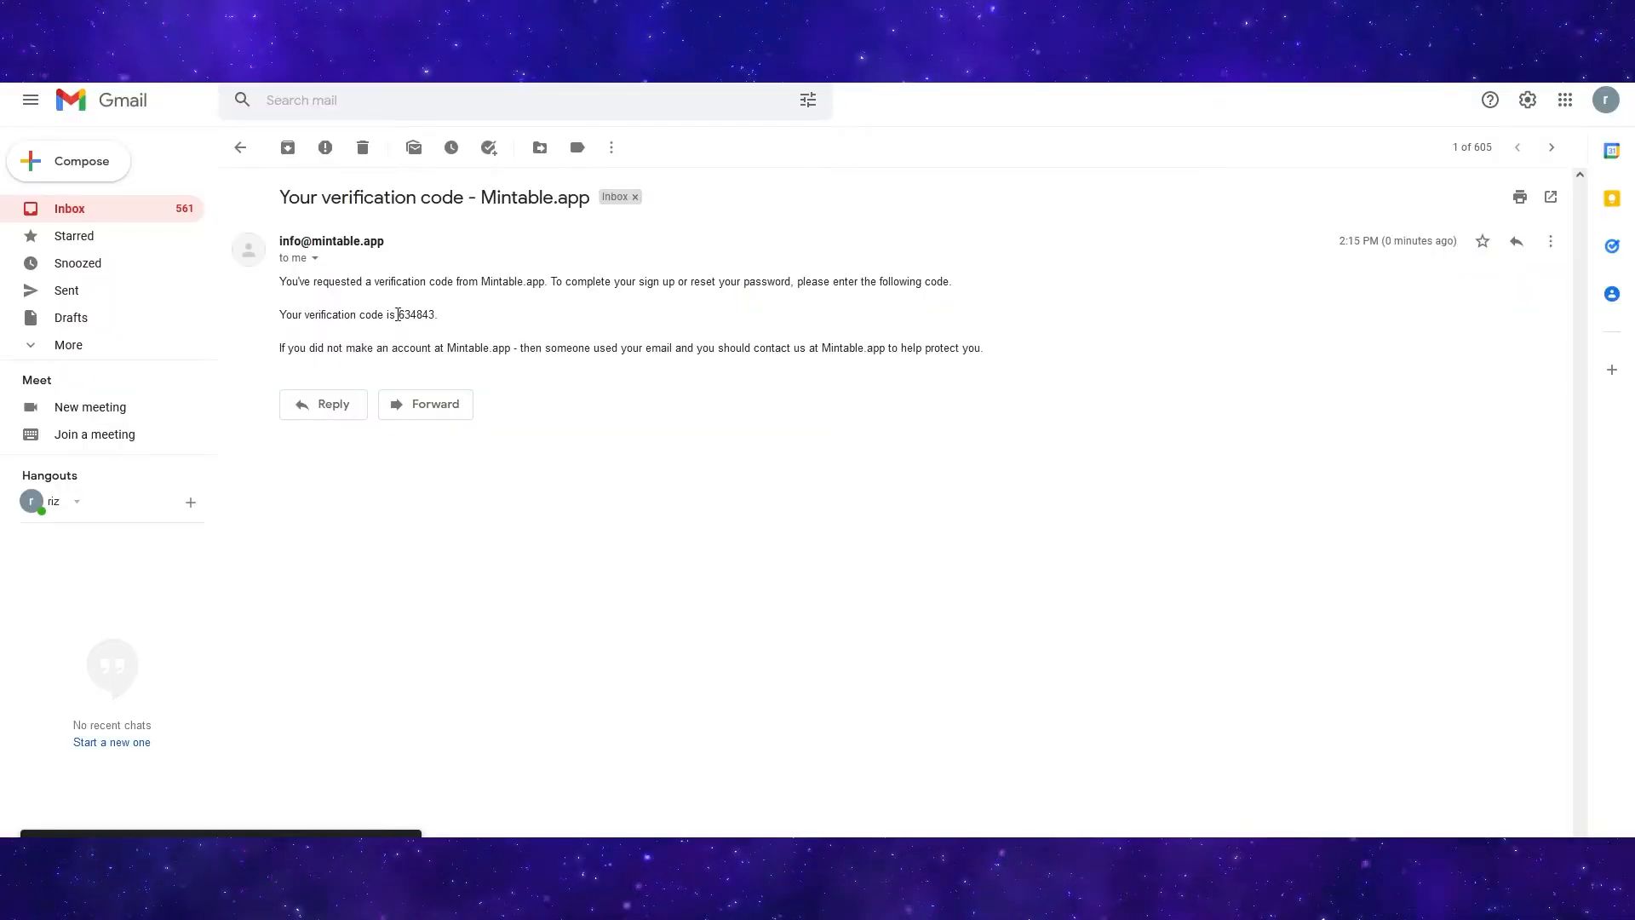
{"action": "double_click", "coordinate": [416, 314]}
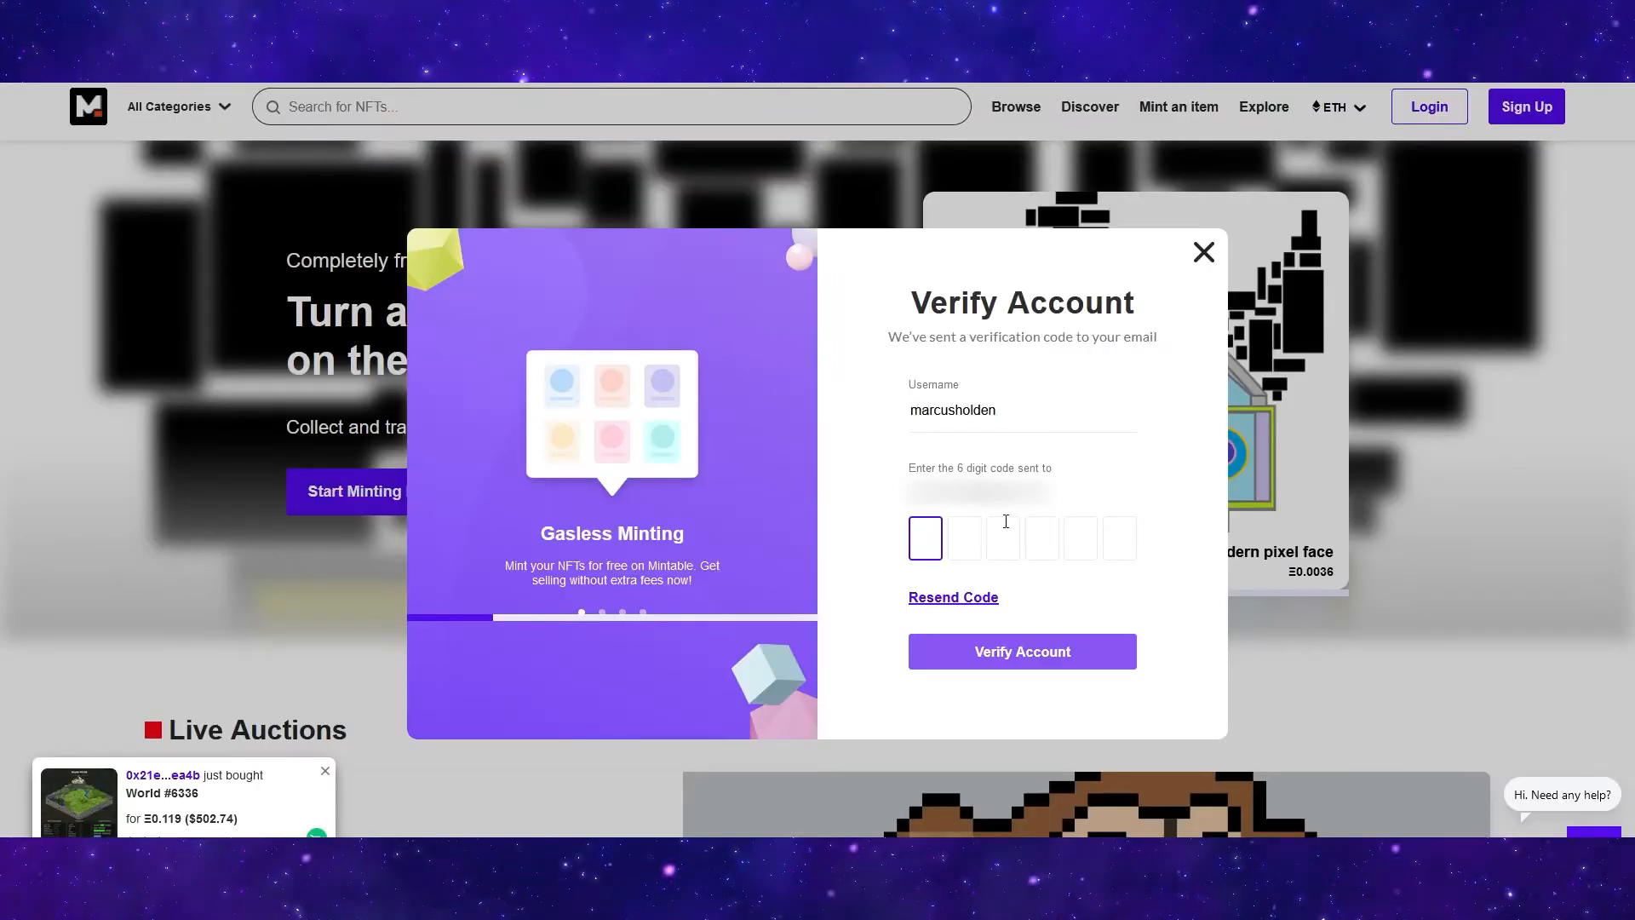
- Enter the emailed six-digit code and verify the account, reaching the Connect Wallet prompt
{"action": "left_click", "coordinate": [1020, 650]}
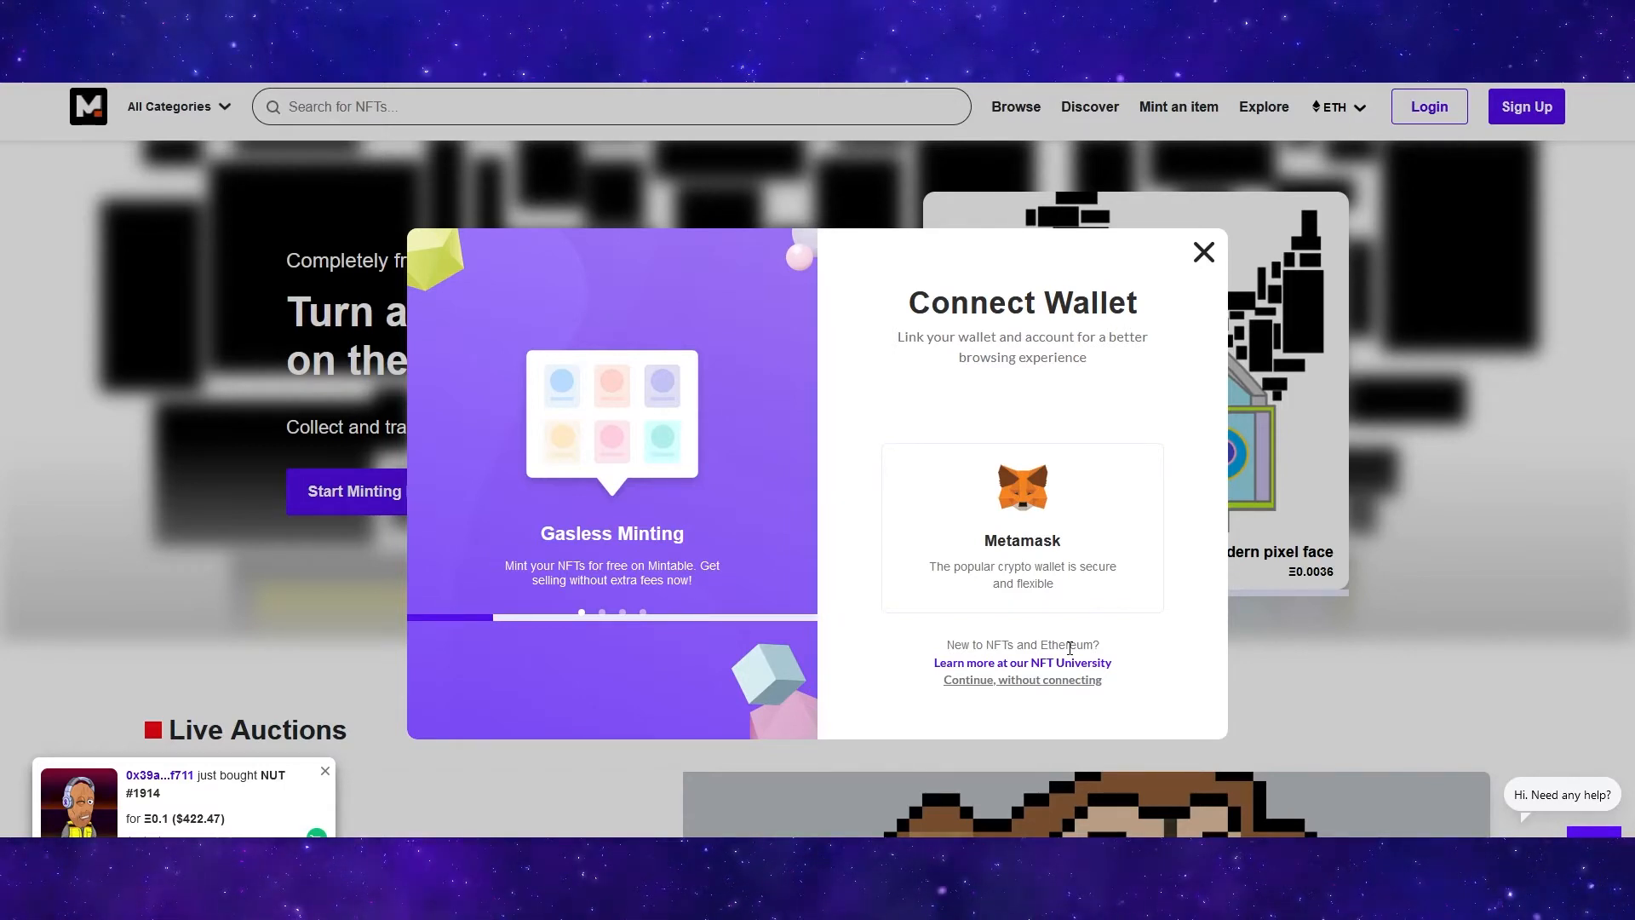
{"action": "mouse_move", "coordinate": [1040, 513]}
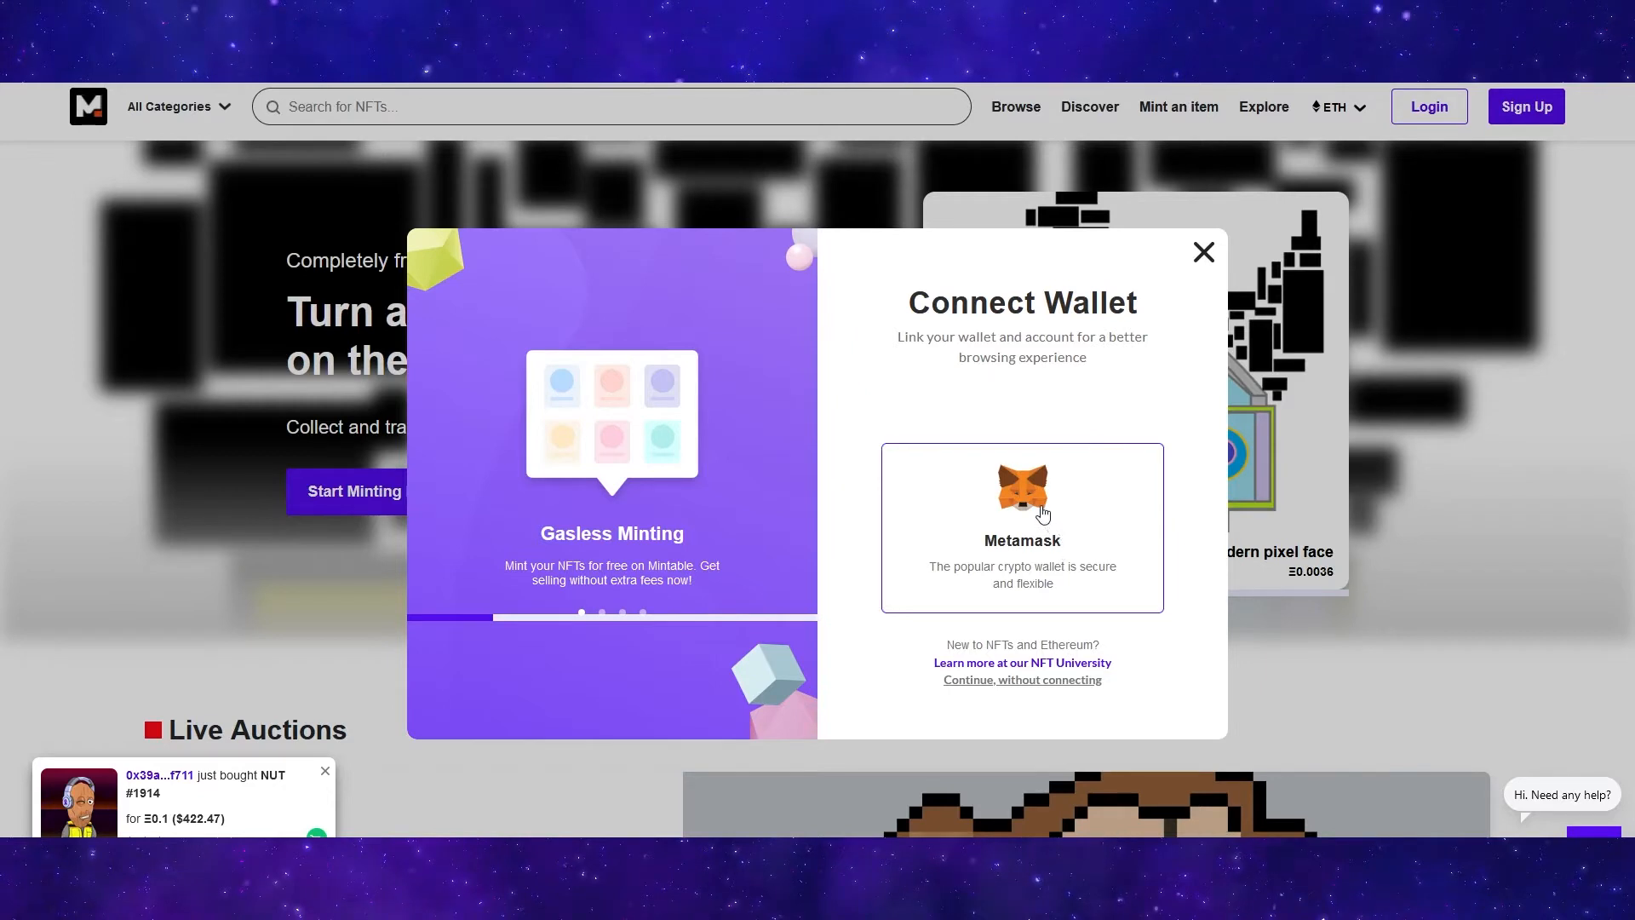
- Connect MetaMask, unlocking the wallet with its password so the homepage shows the signed-in address
{"action": "left_click", "coordinate": [1020, 527]}
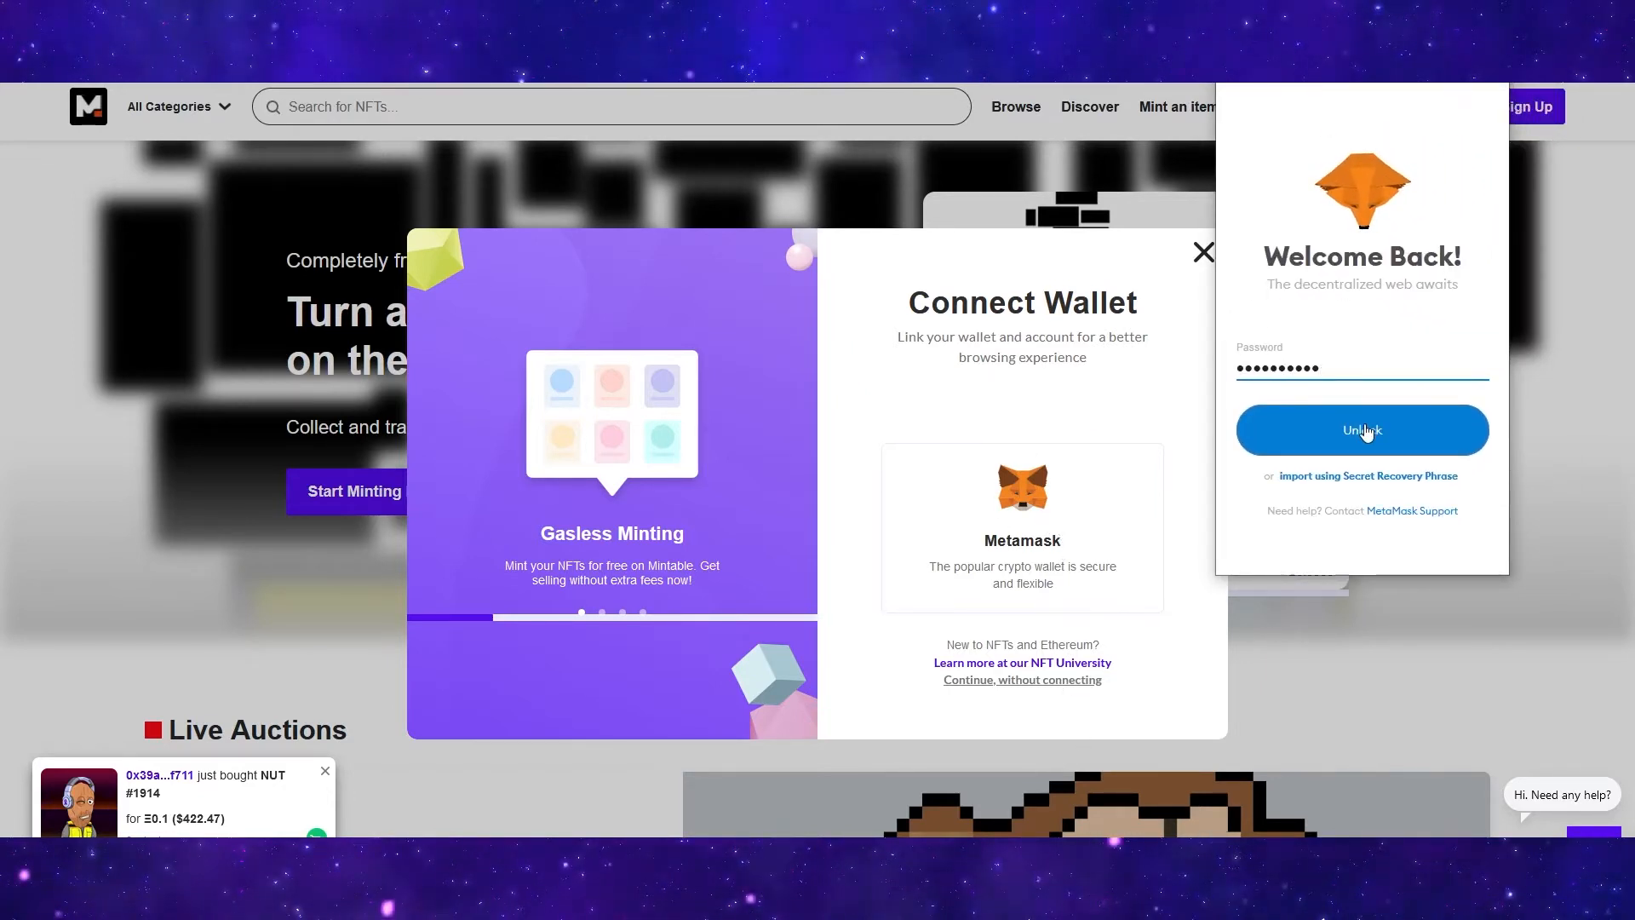
{"action": "left_click", "coordinate": [1361, 429]}
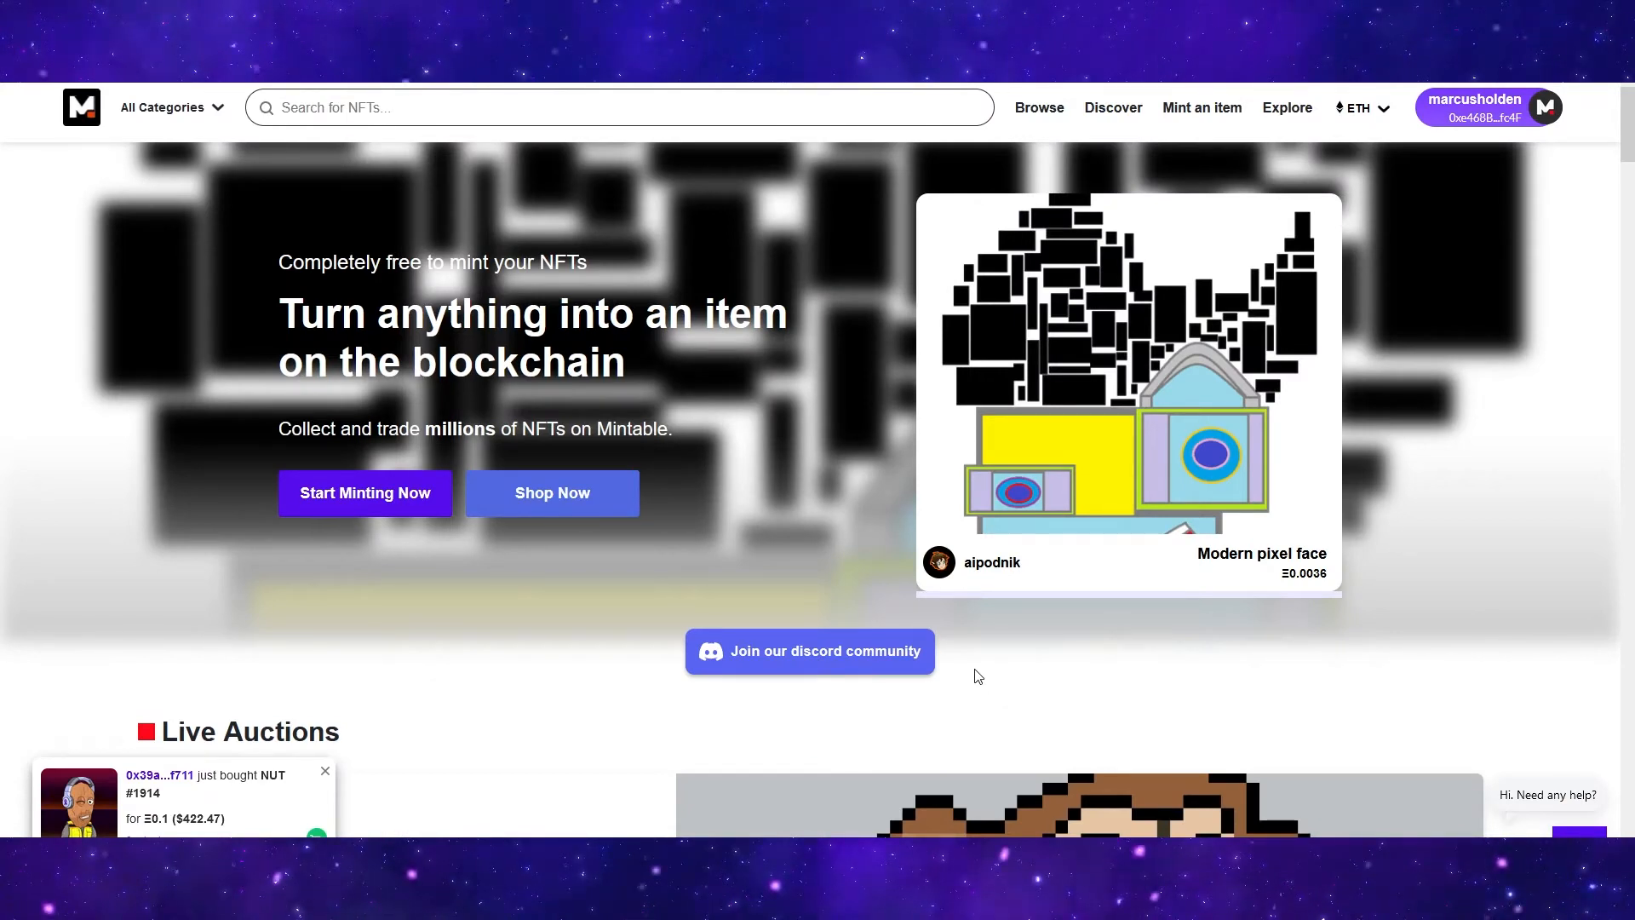
{"action": "mouse_move", "coordinate": [365, 492]}
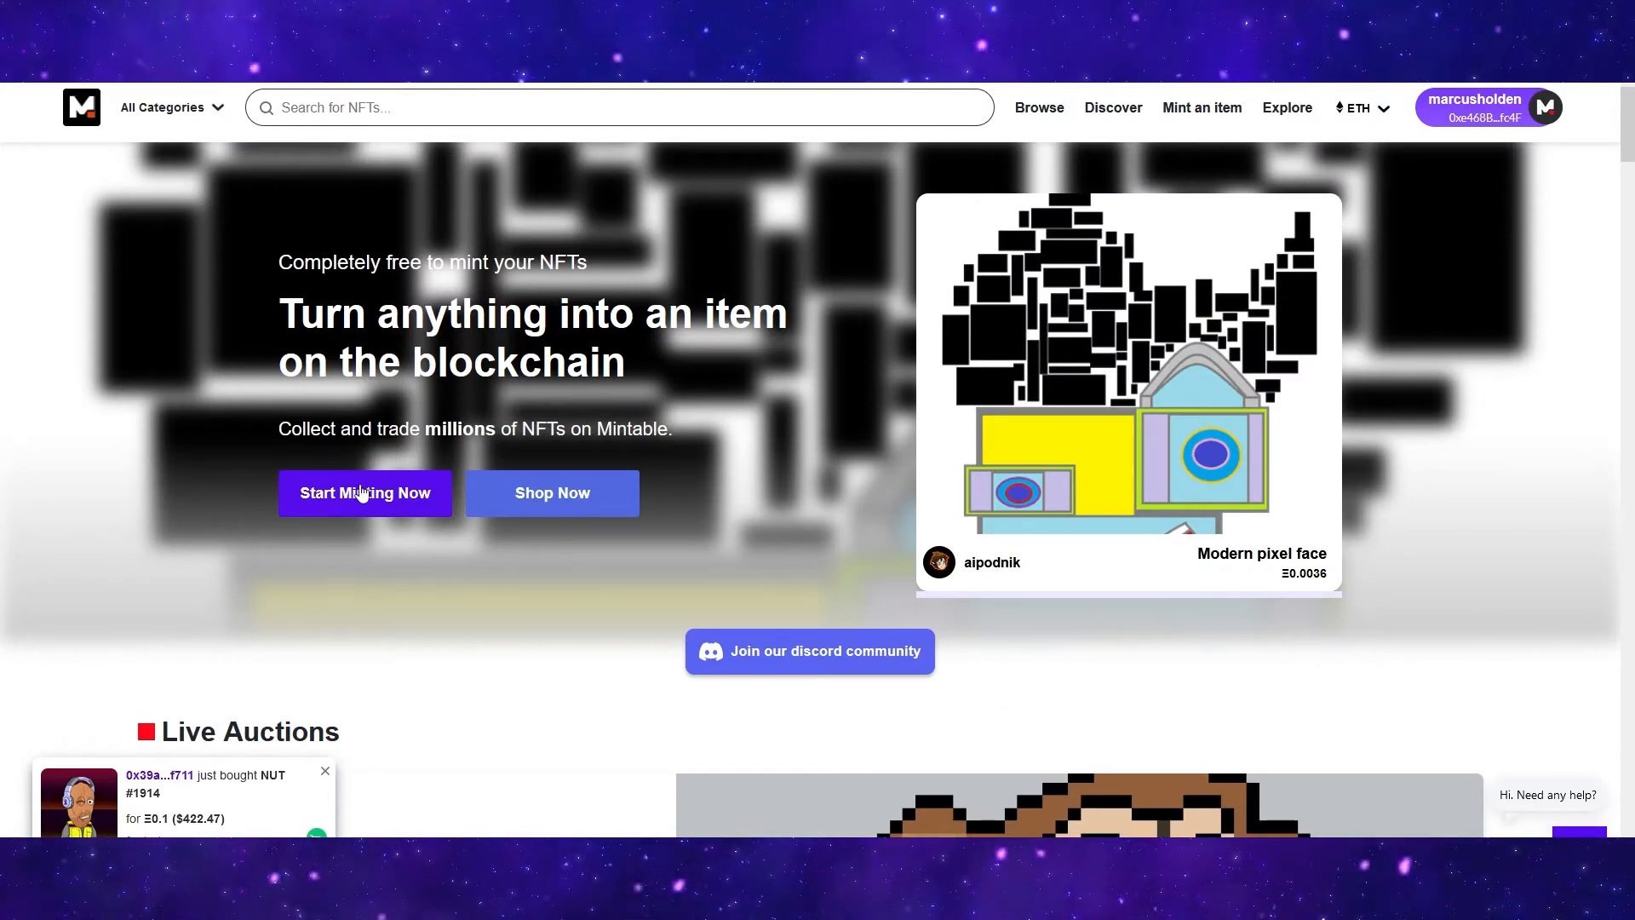
- Start minting a brand-new item in Easy (gasless) mode, reaching the empty Create and List form
{"action": "left_click", "coordinate": [365, 493]}
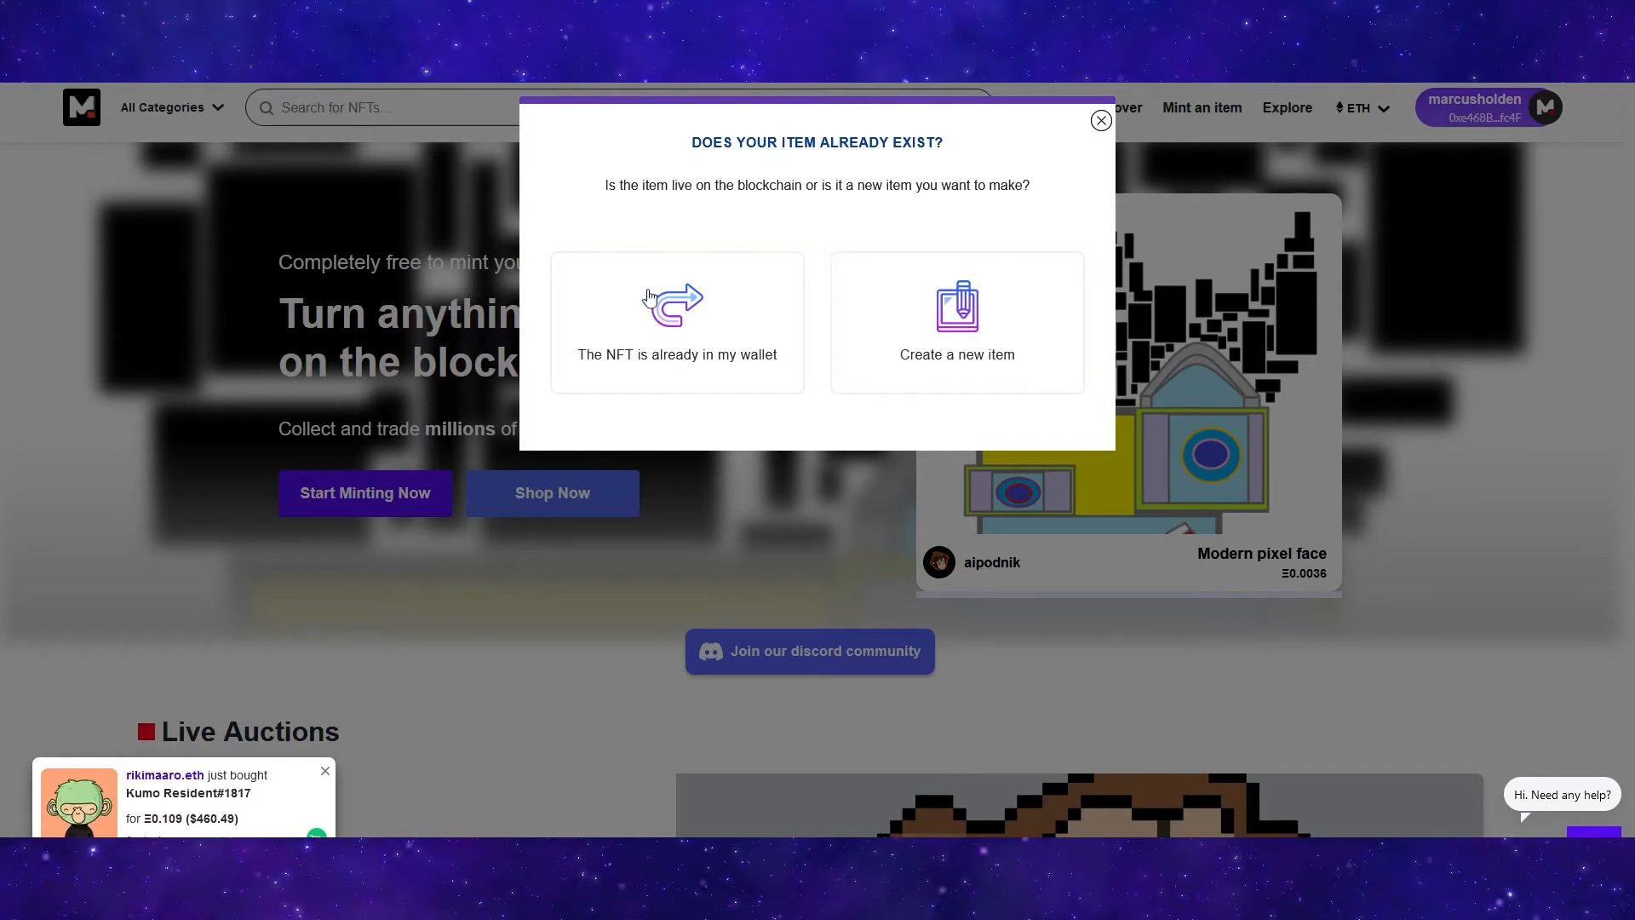
{"action": "mouse_move", "coordinate": [709, 330]}
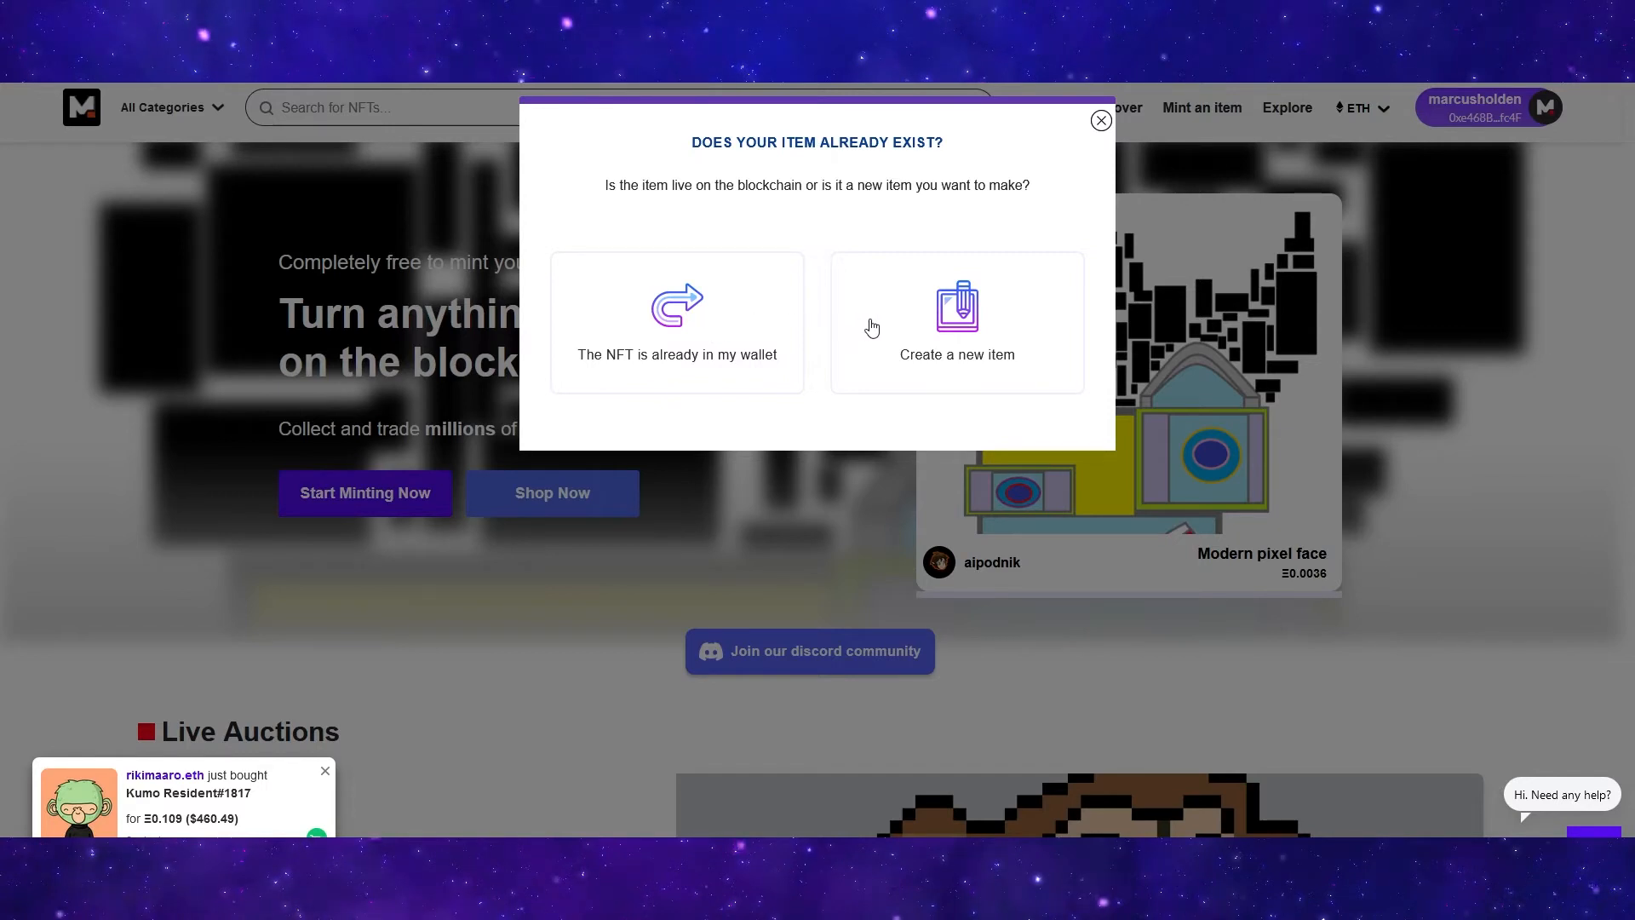
{"action": "left_click", "coordinate": [956, 321]}
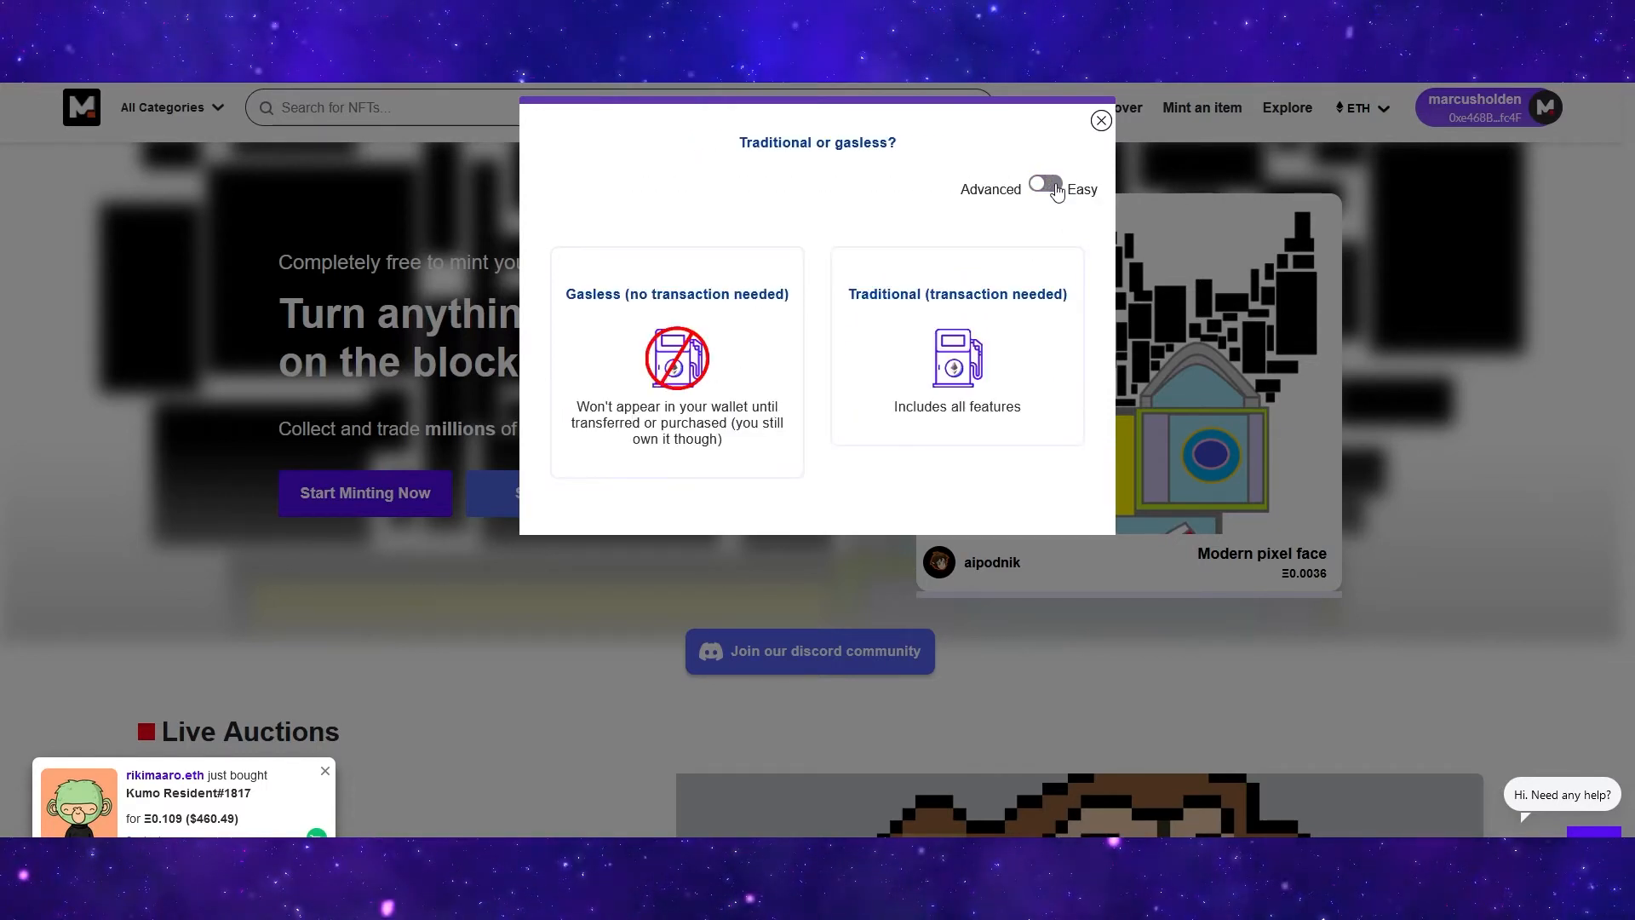
{"action": "left_click", "coordinate": [1042, 182]}
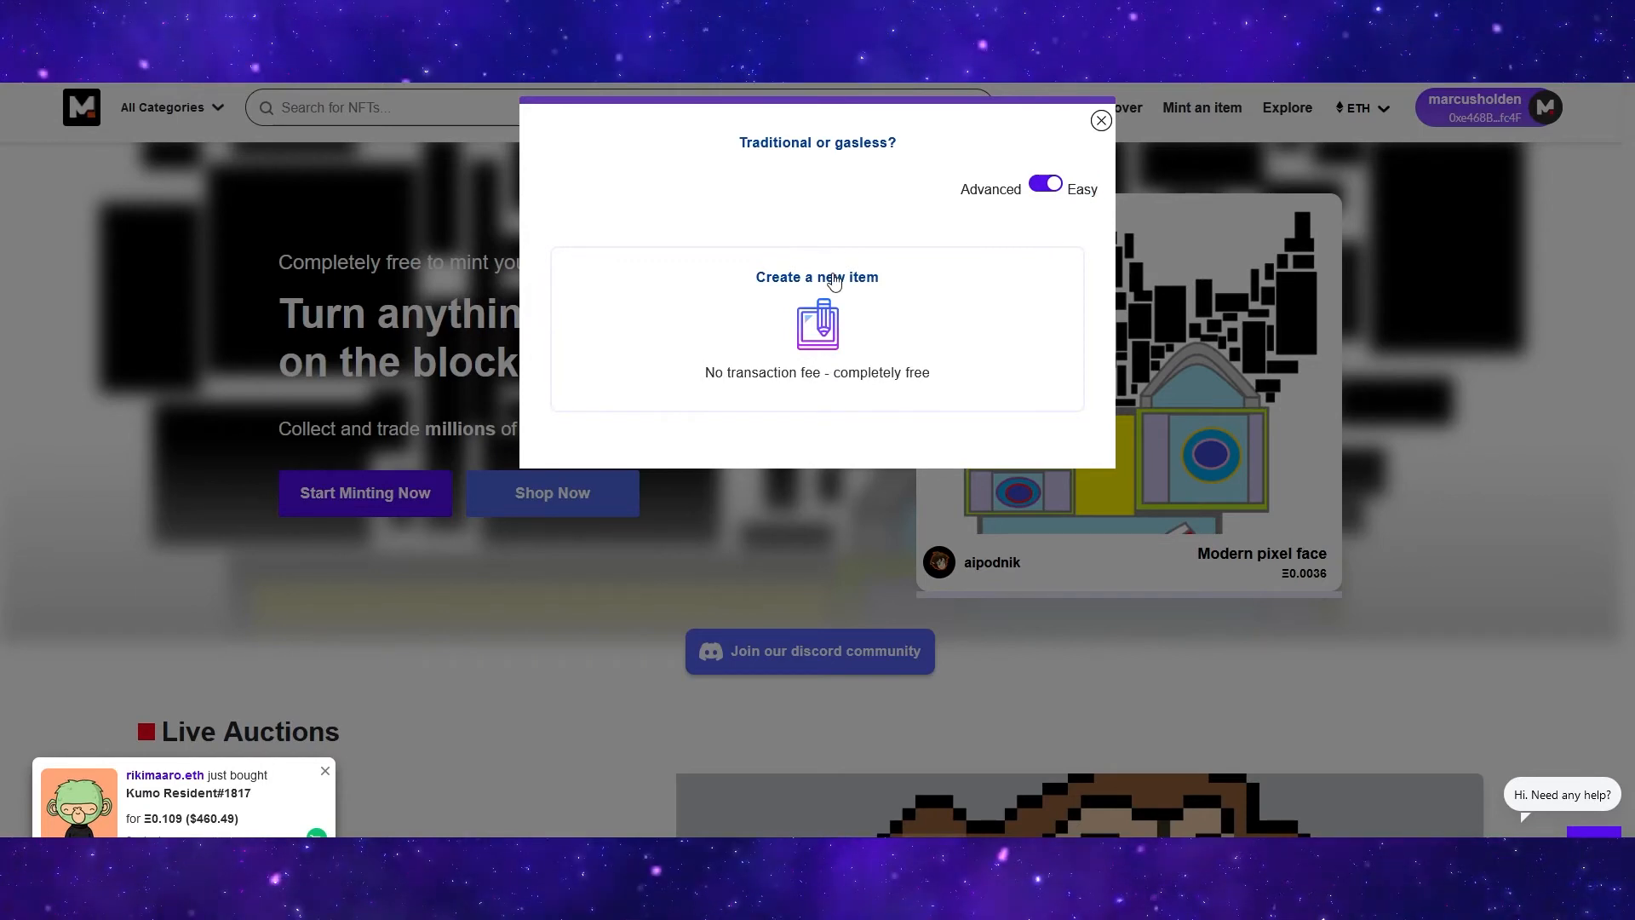
{"action": "left_click", "coordinate": [816, 323]}
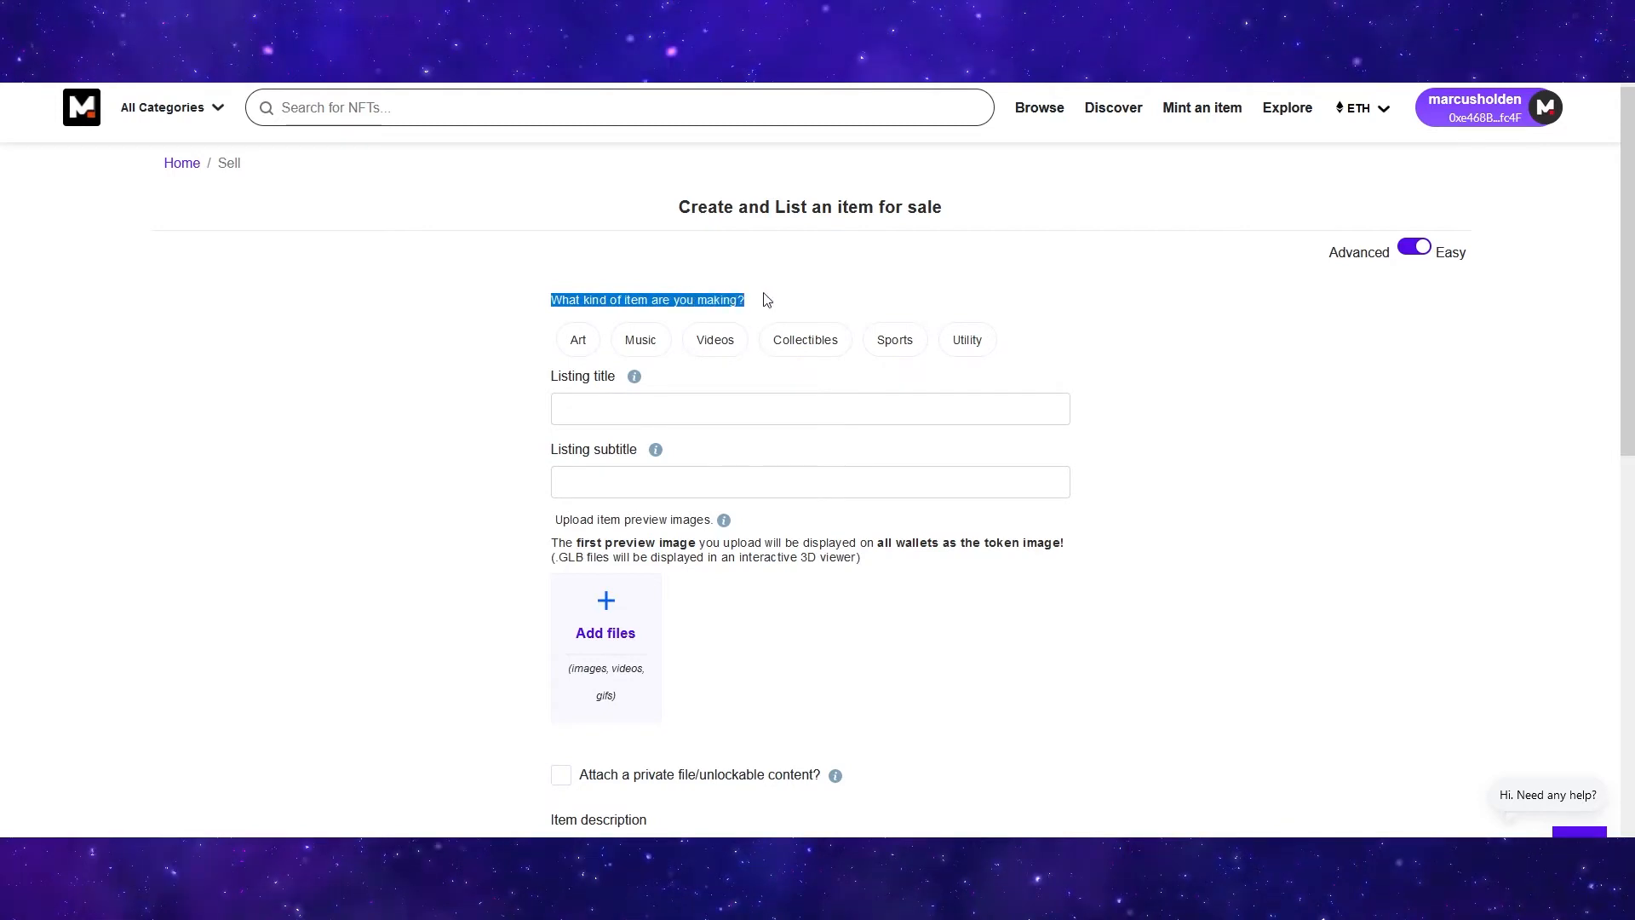
{"action": "mouse_move", "coordinate": [855, 301]}
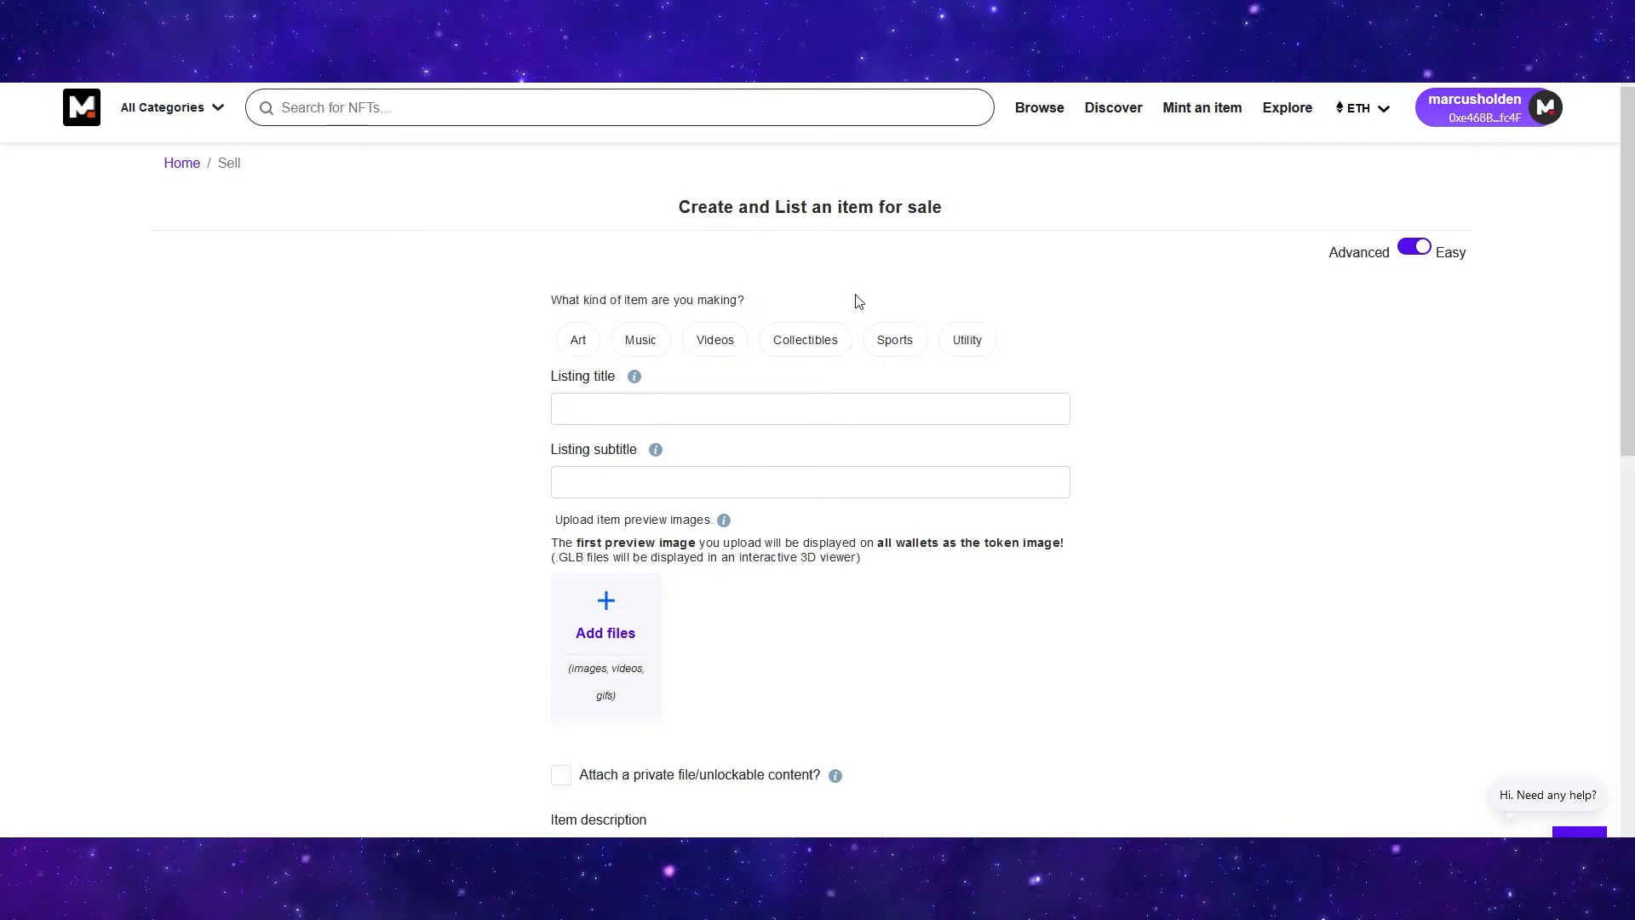
{"action": "mouse_move", "coordinate": [578, 355]}
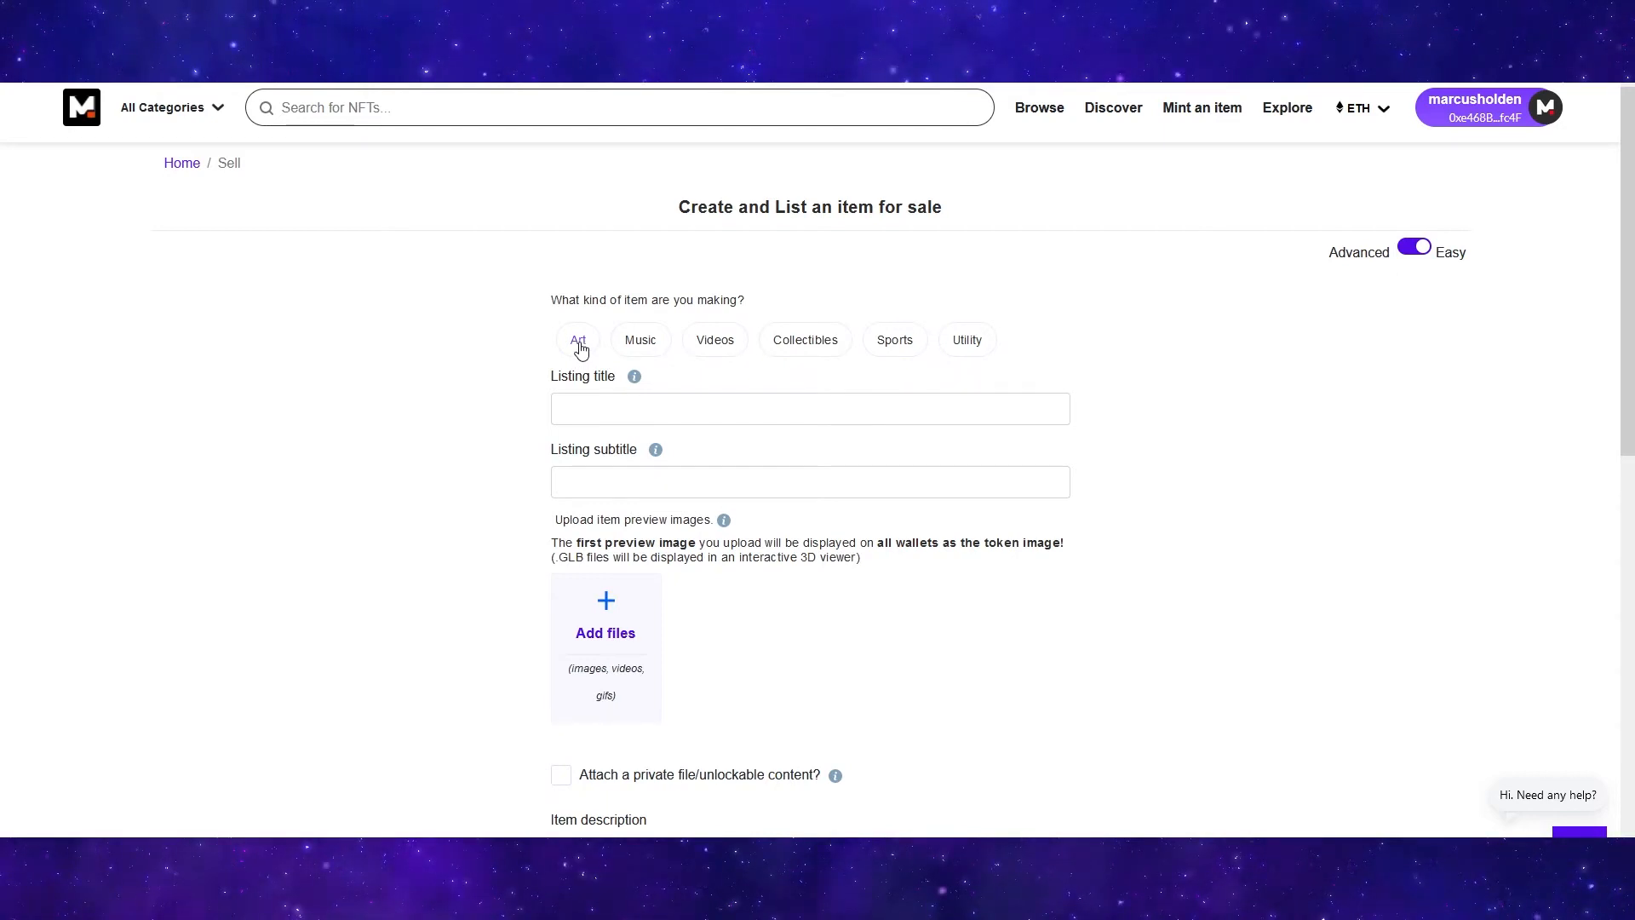
- Choose Abstract art as the subcategory and title the listing 'Birds of Paint'
{"action": "left_click", "coordinate": [578, 339]}
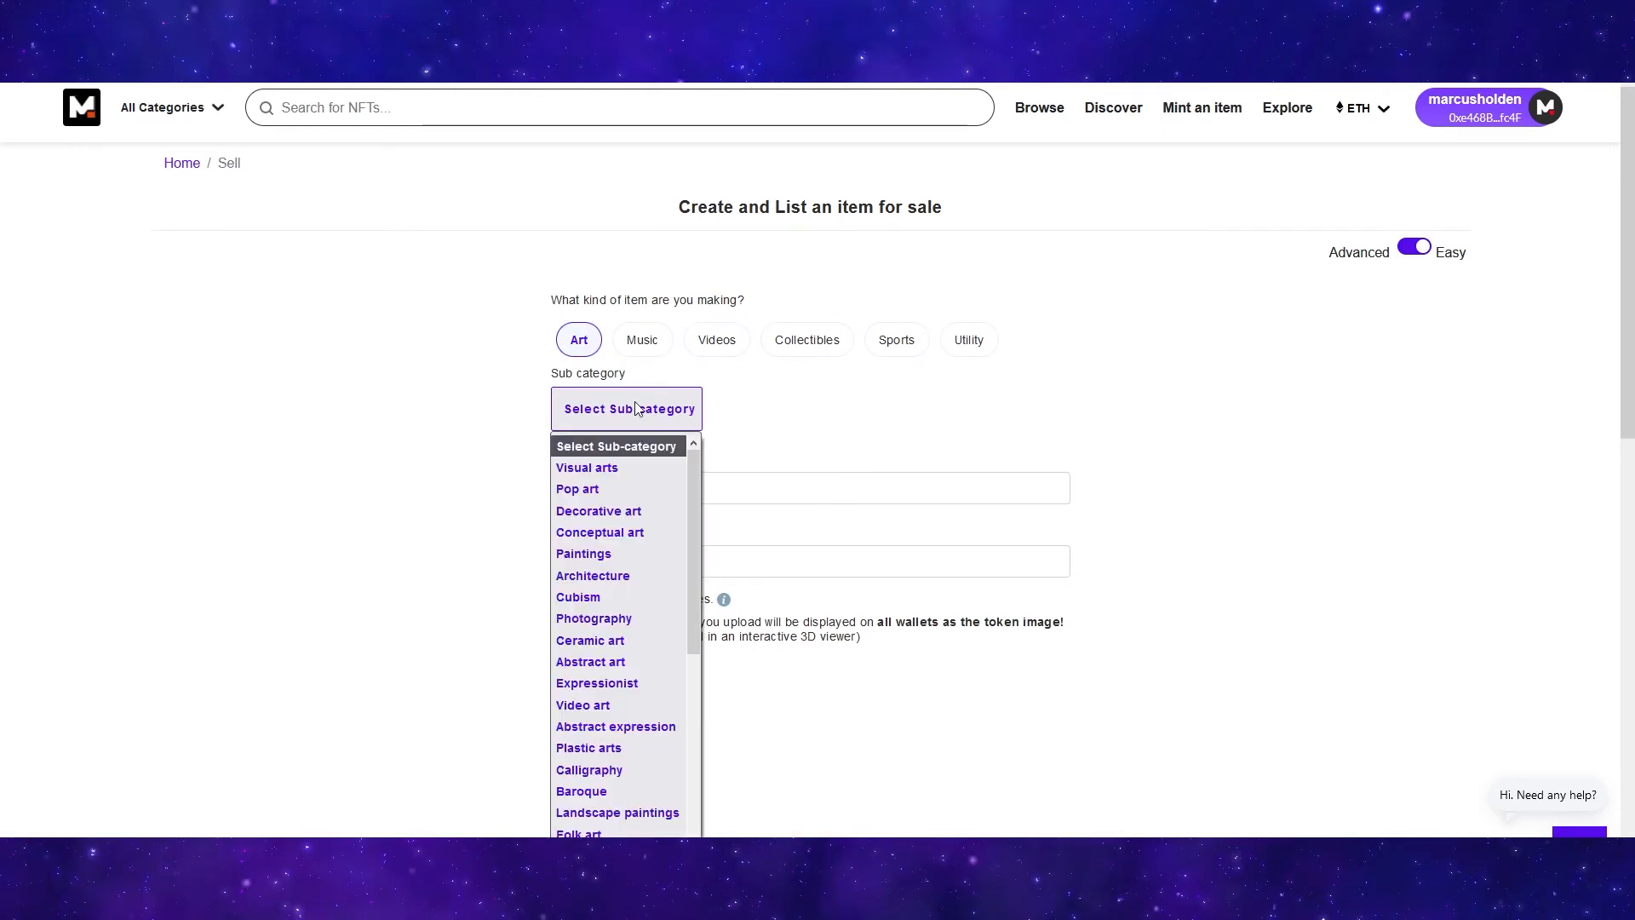
{"action": "scroll", "scroll_direction": "down", "scroll_amount": 3}
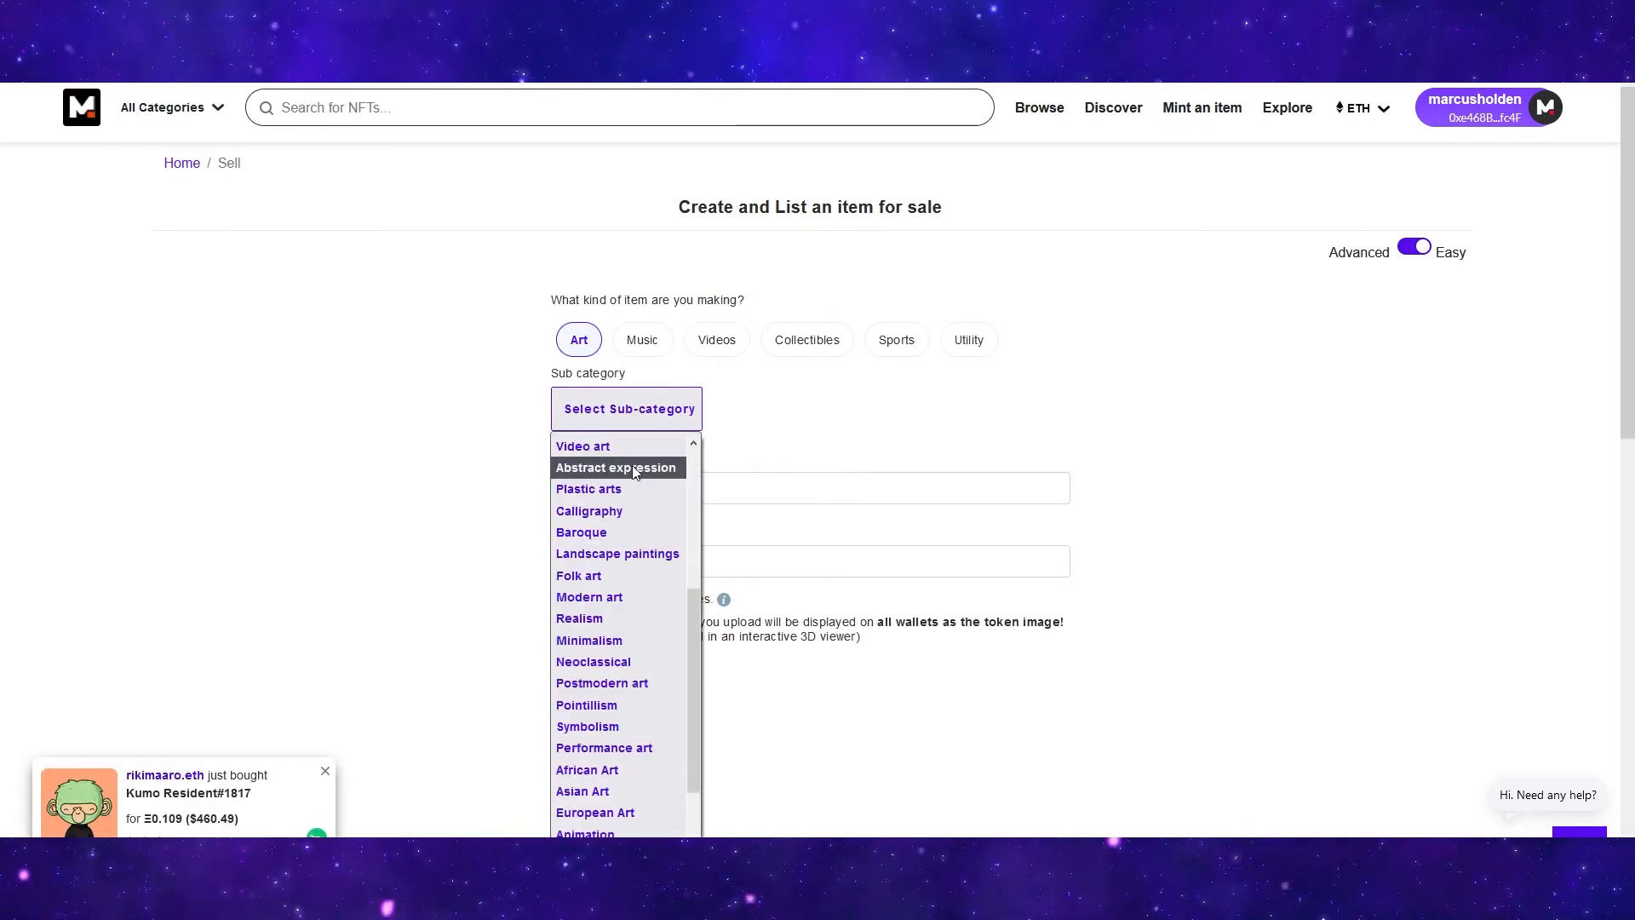
{"action": "scroll", "scroll_direction": "up", "scroll_amount": 3}
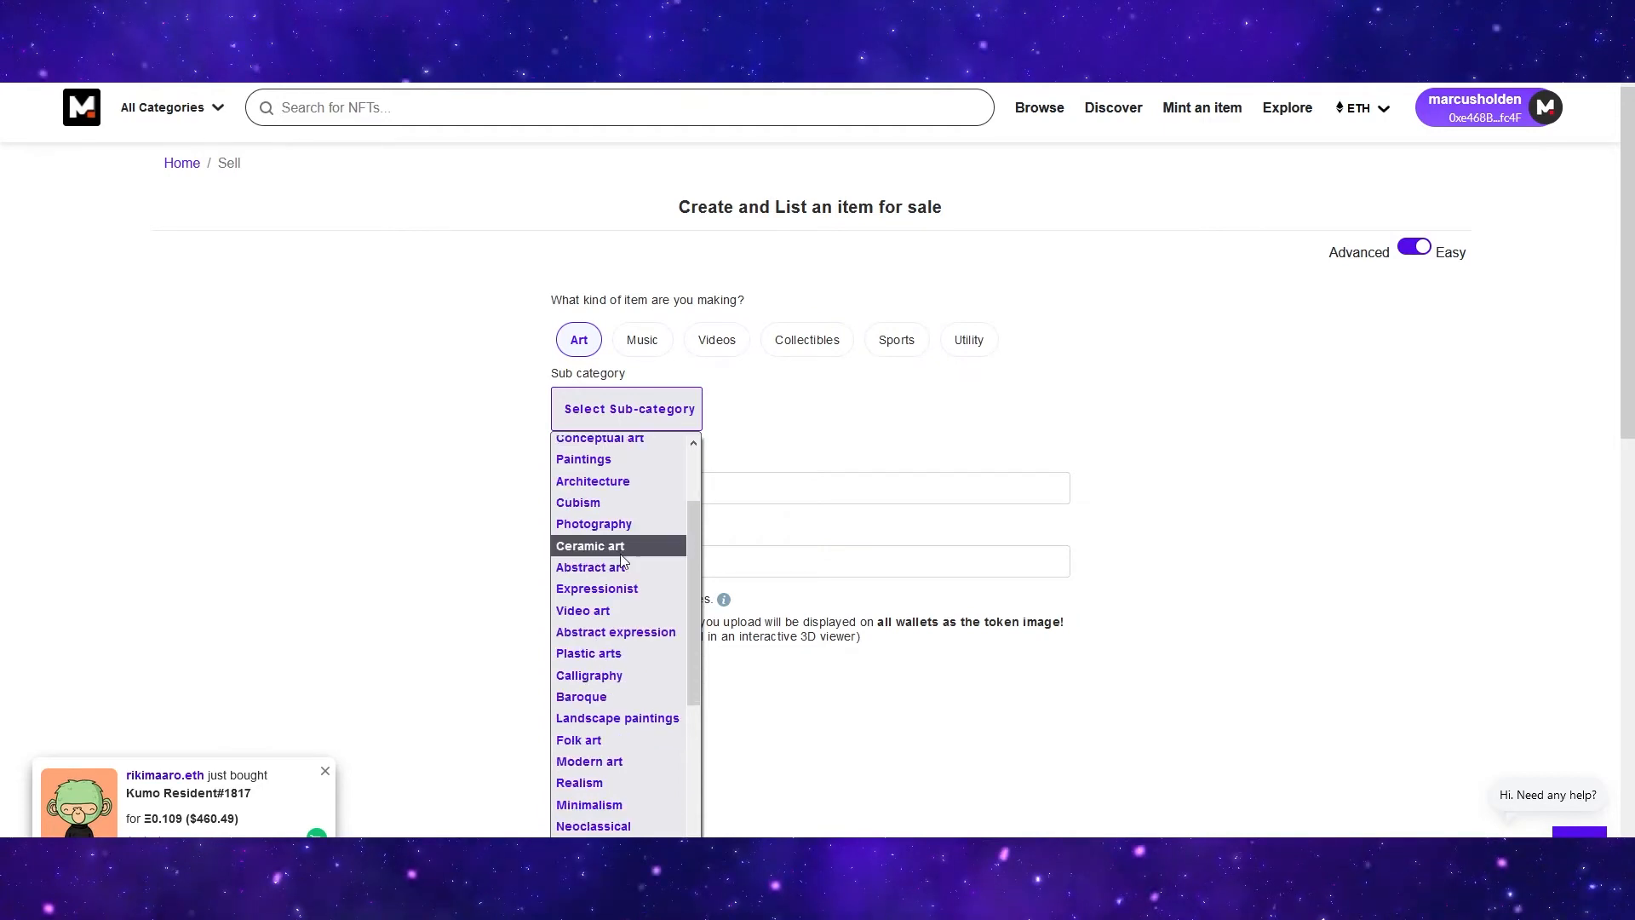
{"action": "mouse_move", "coordinate": [589, 566]}
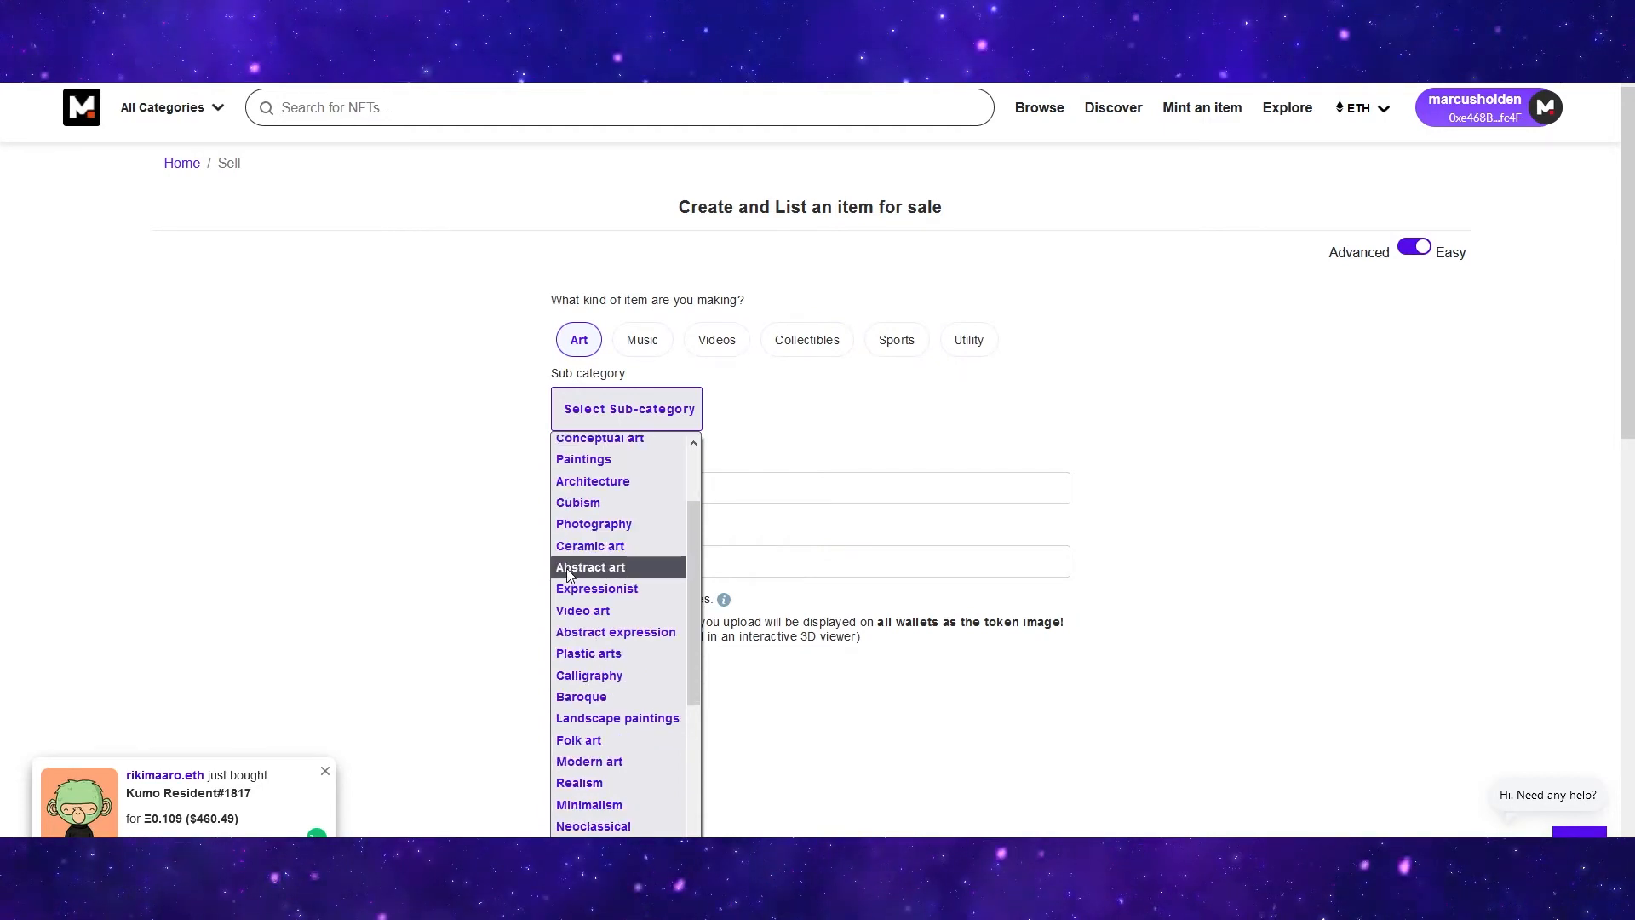
{"action": "left_click", "coordinate": [591, 566]}
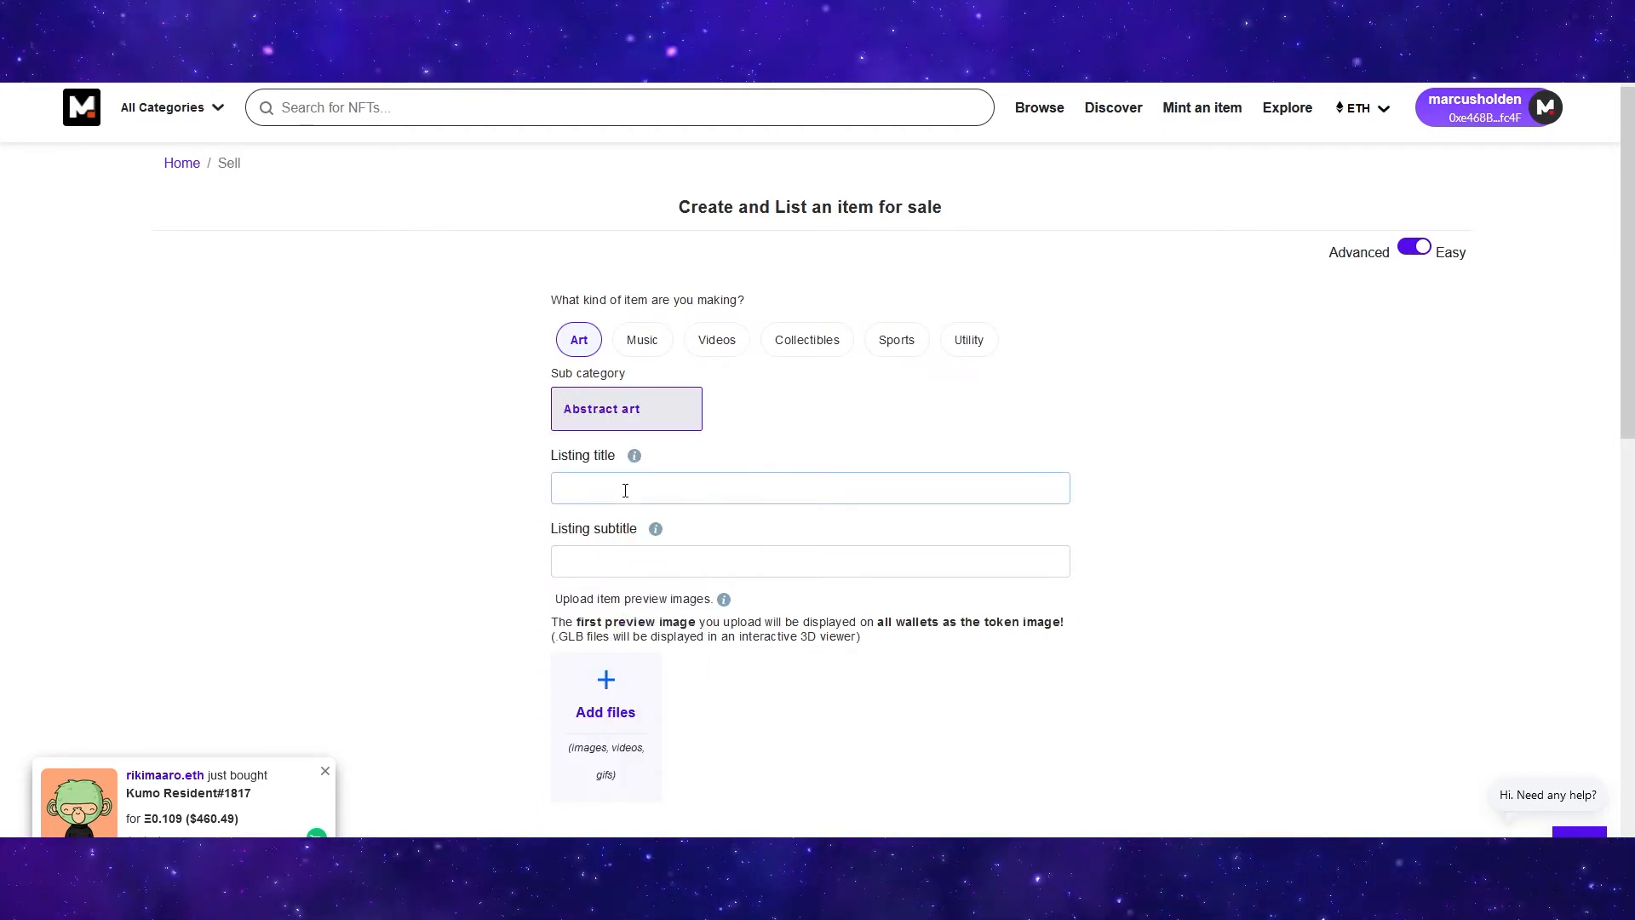
{"action": "type", "text": "Birds of Paint"}
{"action": "type", "text": "Abstract paint bird"}
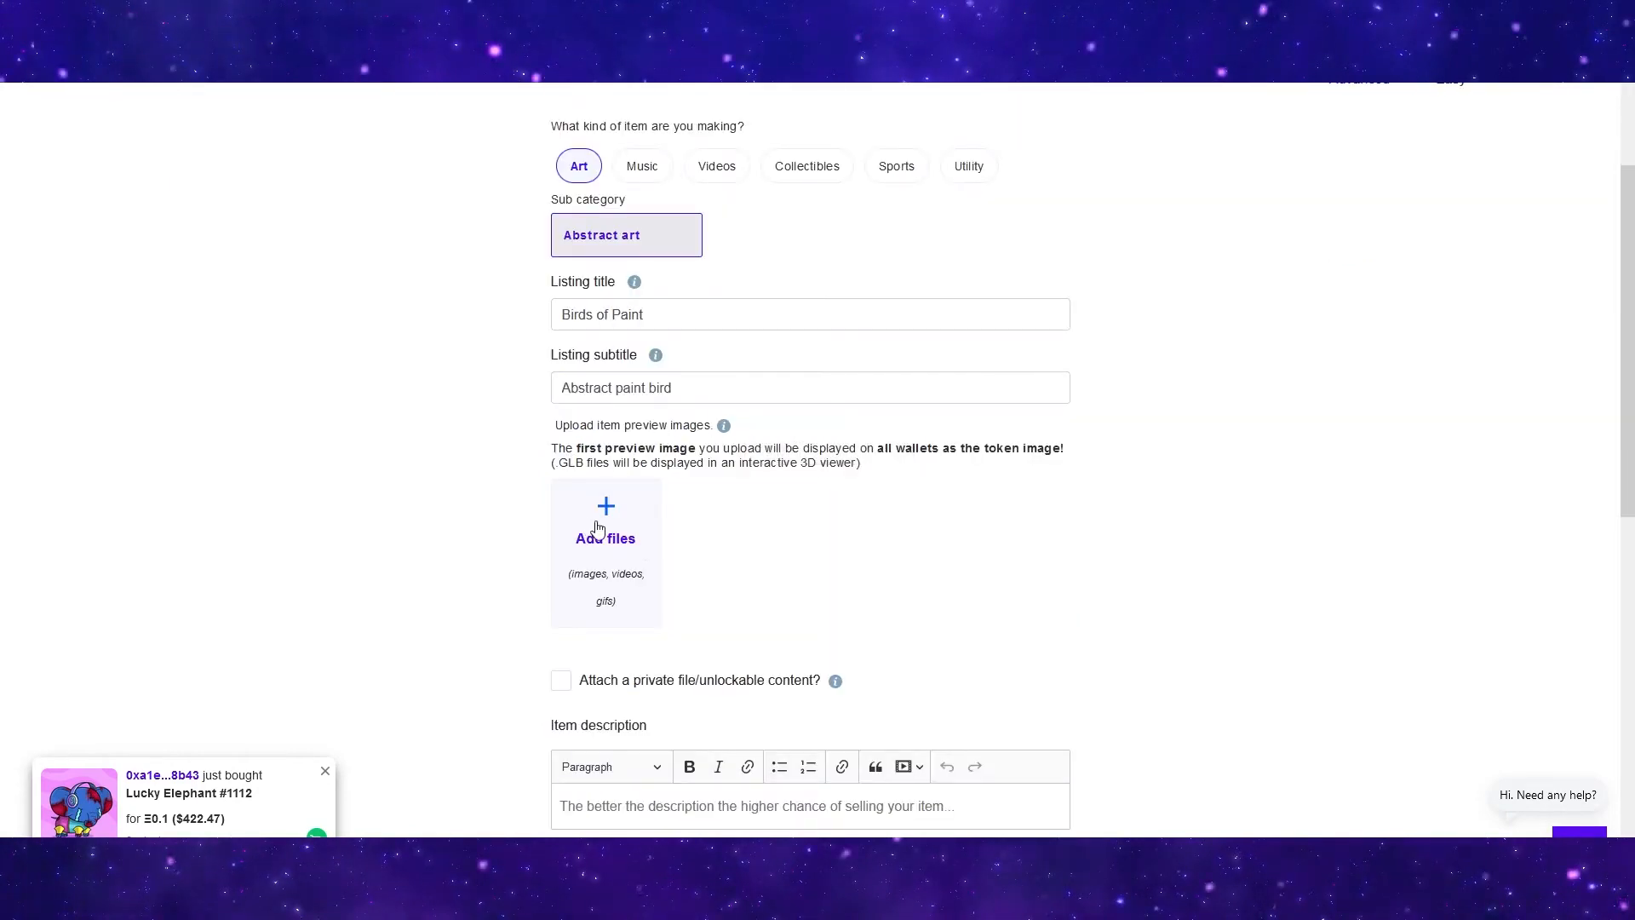
- Upload the colourful paint image as the preview, triggering the appears-online-too-often warning
{"action": "left_click", "coordinate": [606, 521]}
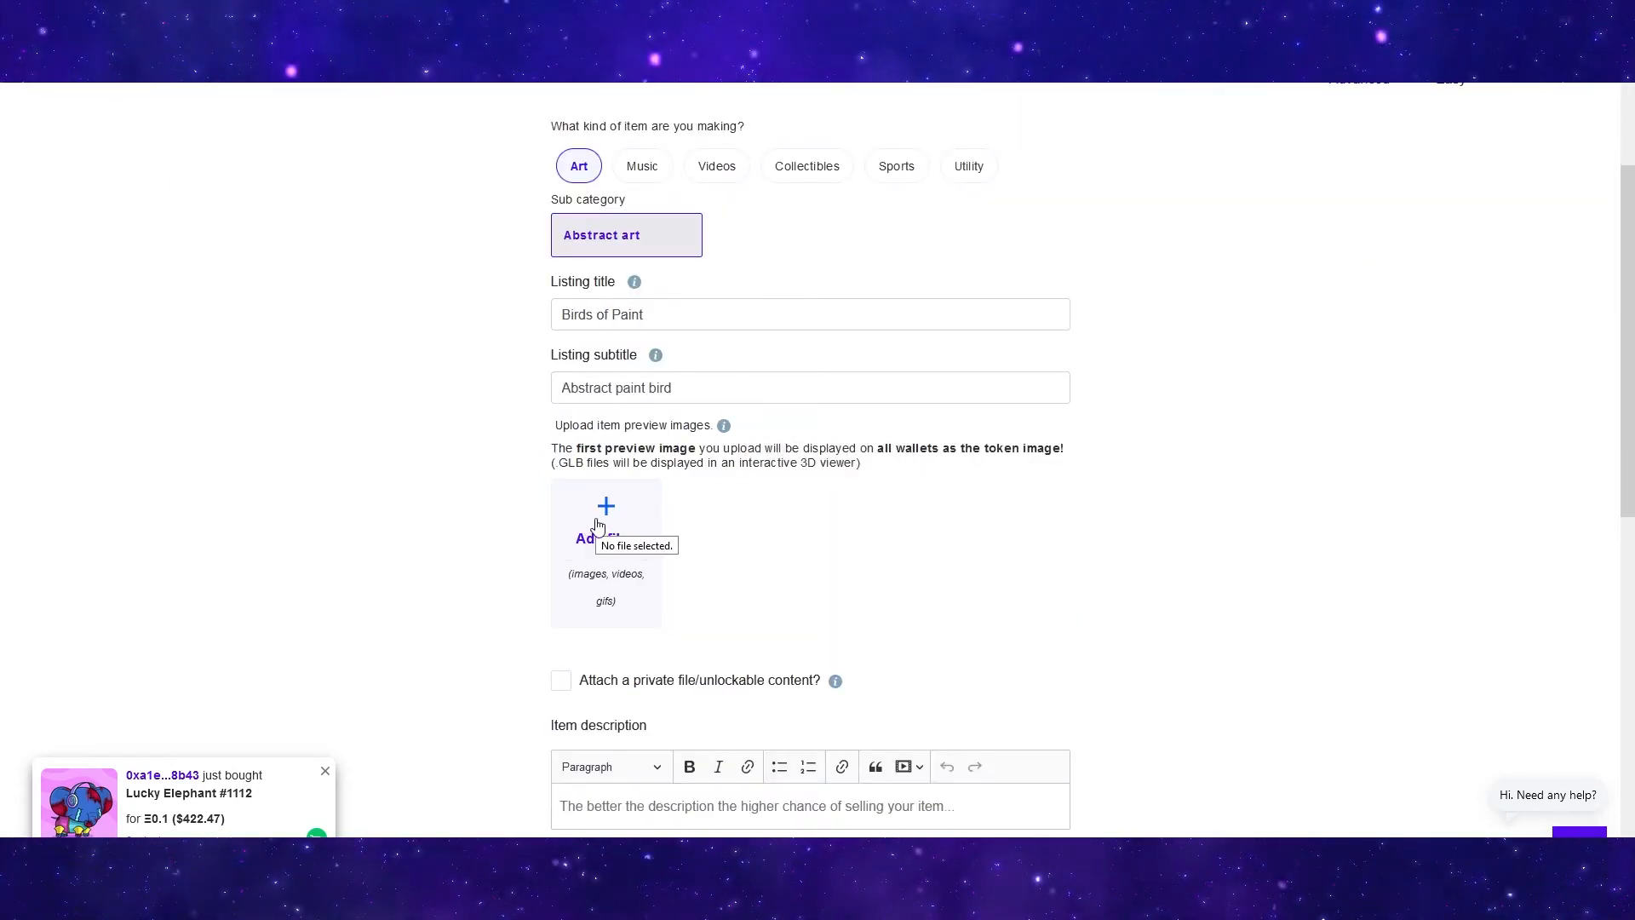
{"action": "left_click", "coordinate": [606, 511]}
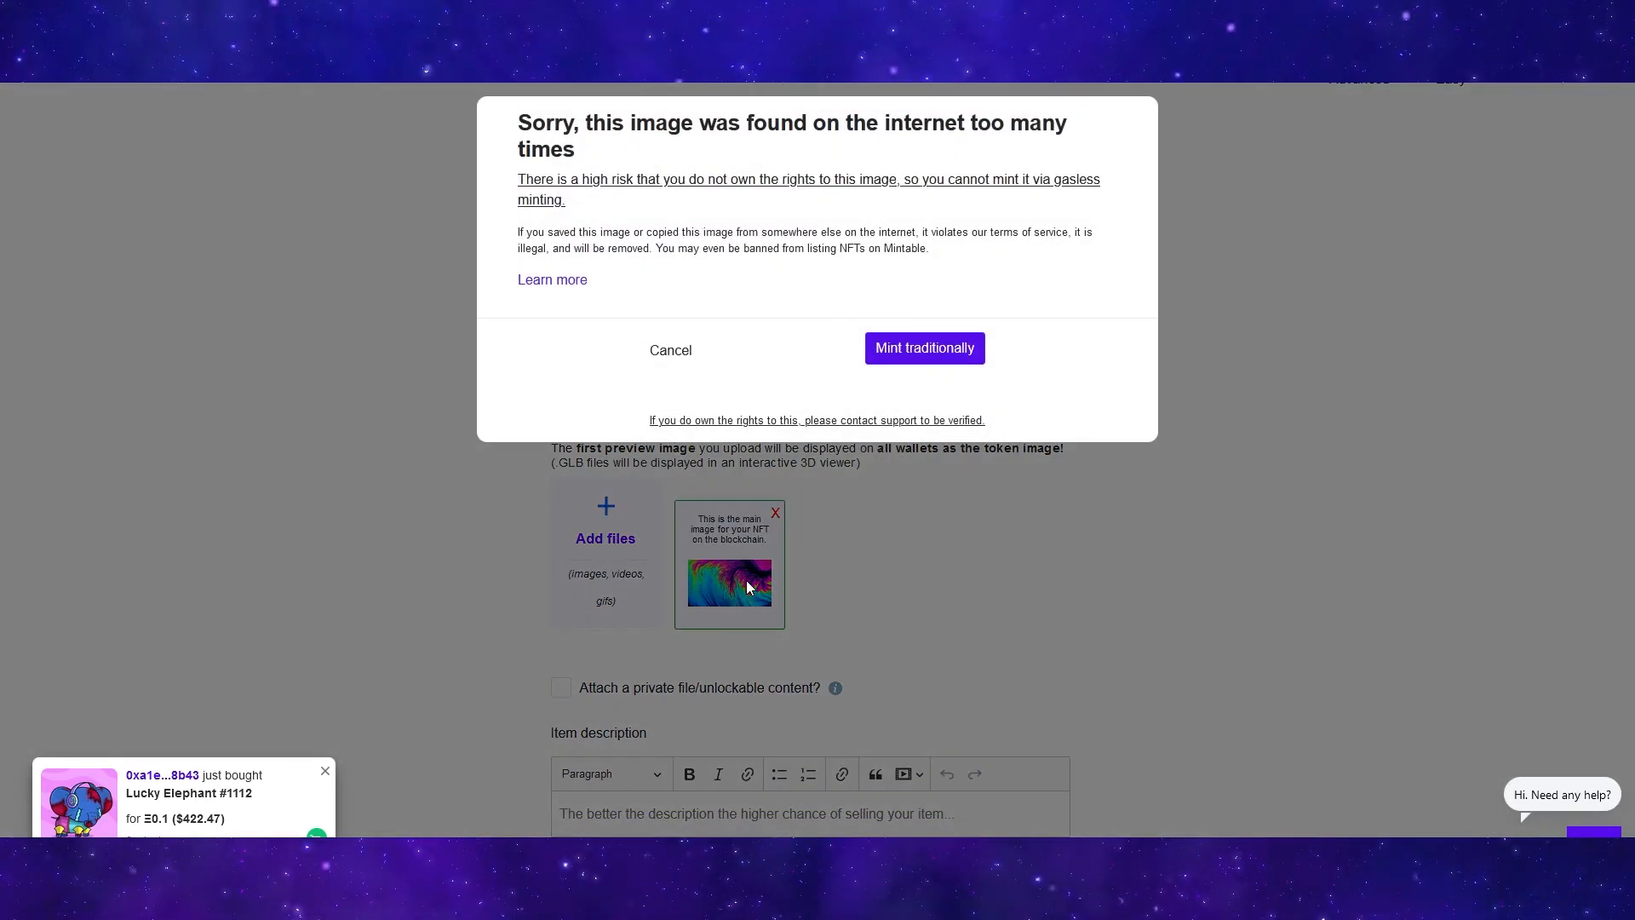
{"action": "mouse_move", "coordinate": [1213, 451]}
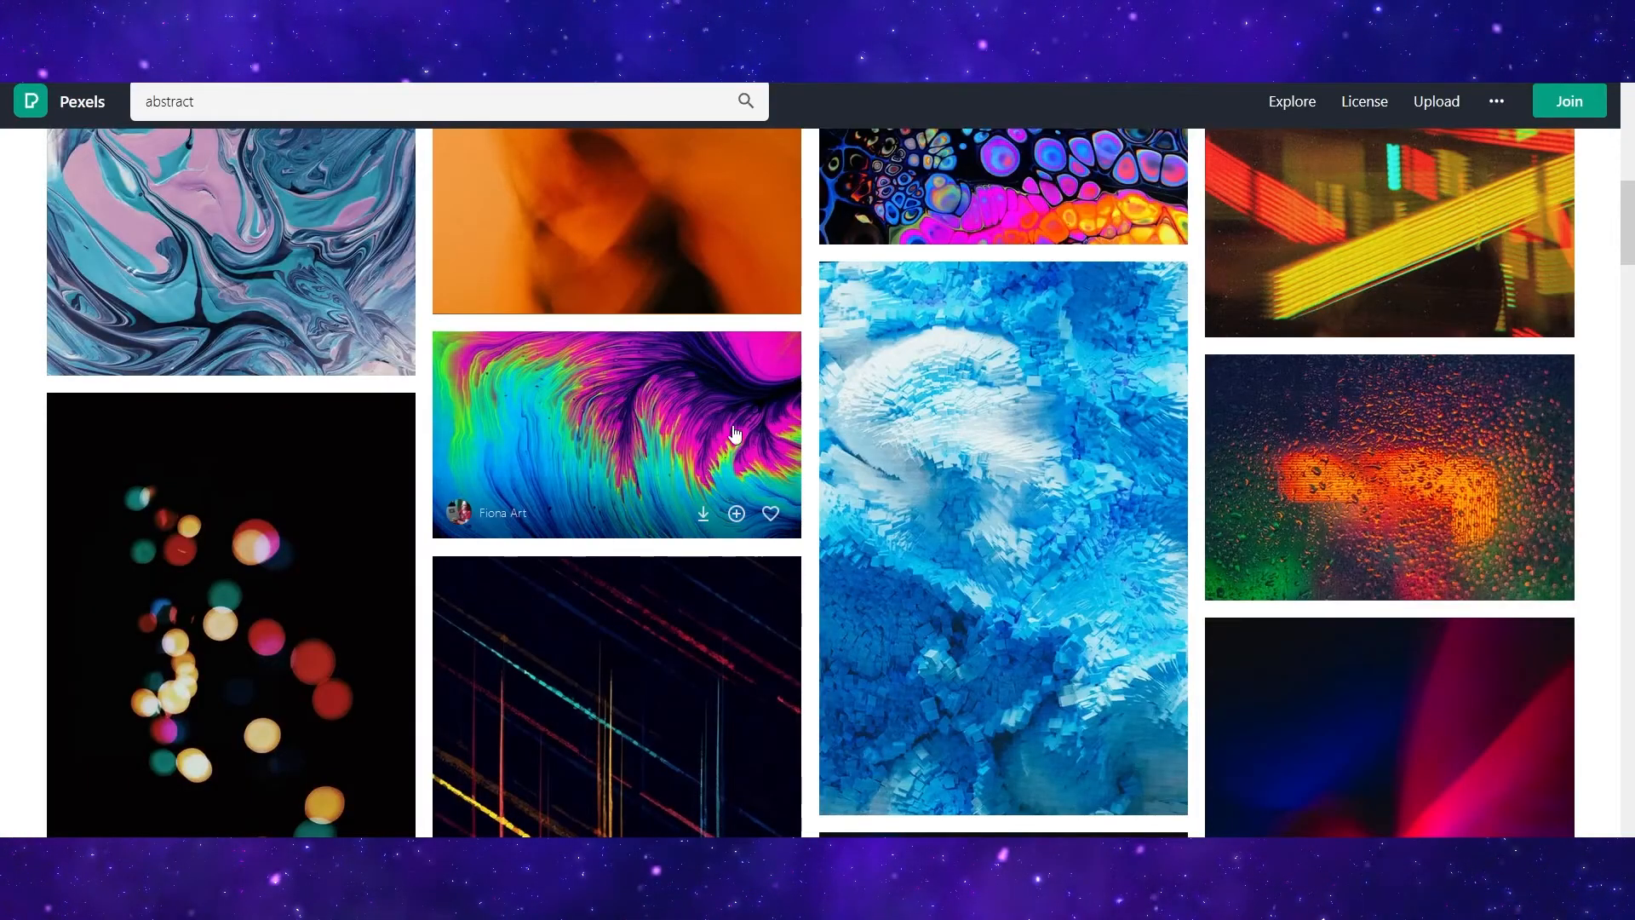
{"action": "mouse_move", "coordinate": [661, 383]}
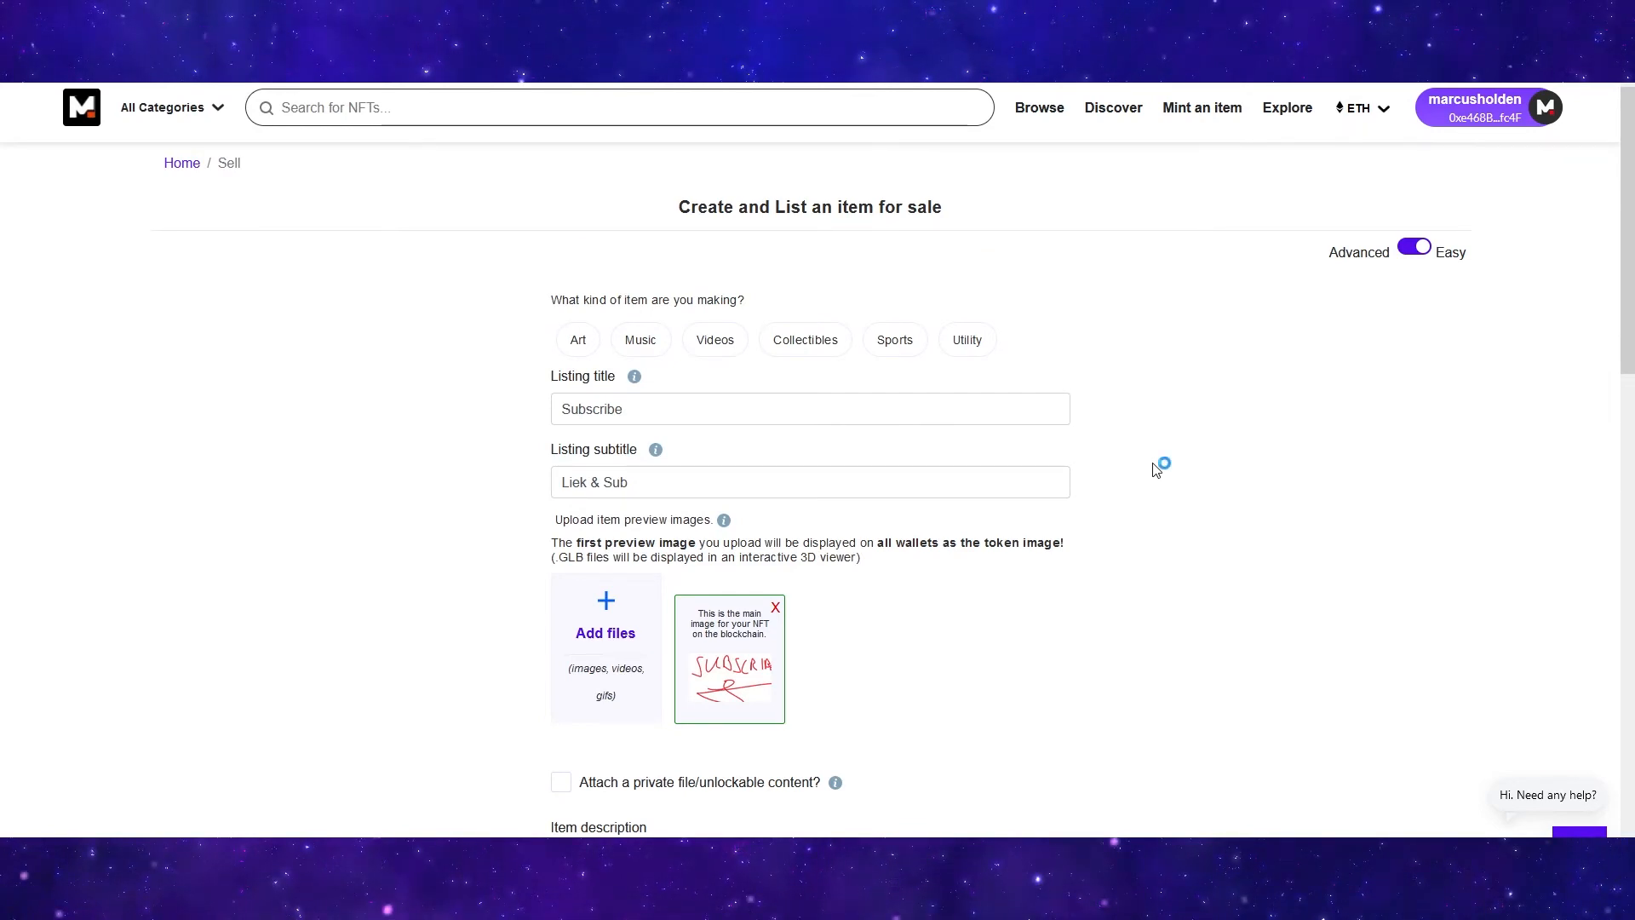
- Scroll the Create and List form down to the Price and type section
{"action": "scroll", "scroll_direction": "down", "scroll_amount": 3}
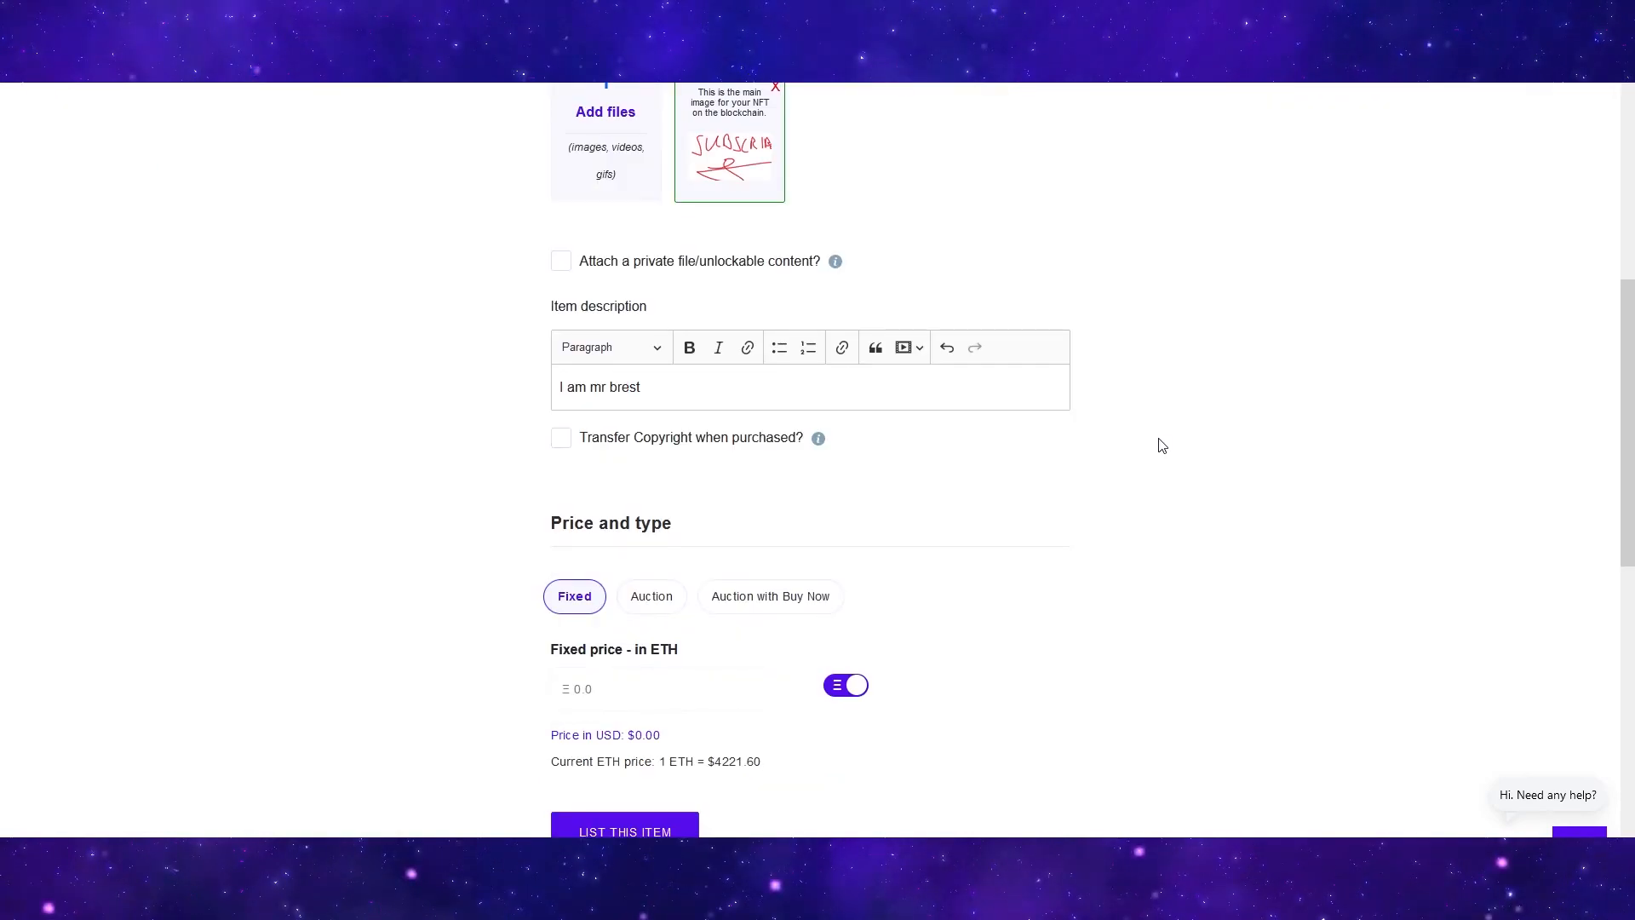
{"action": "scroll", "scroll_direction": "down", "scroll_amount": 3}
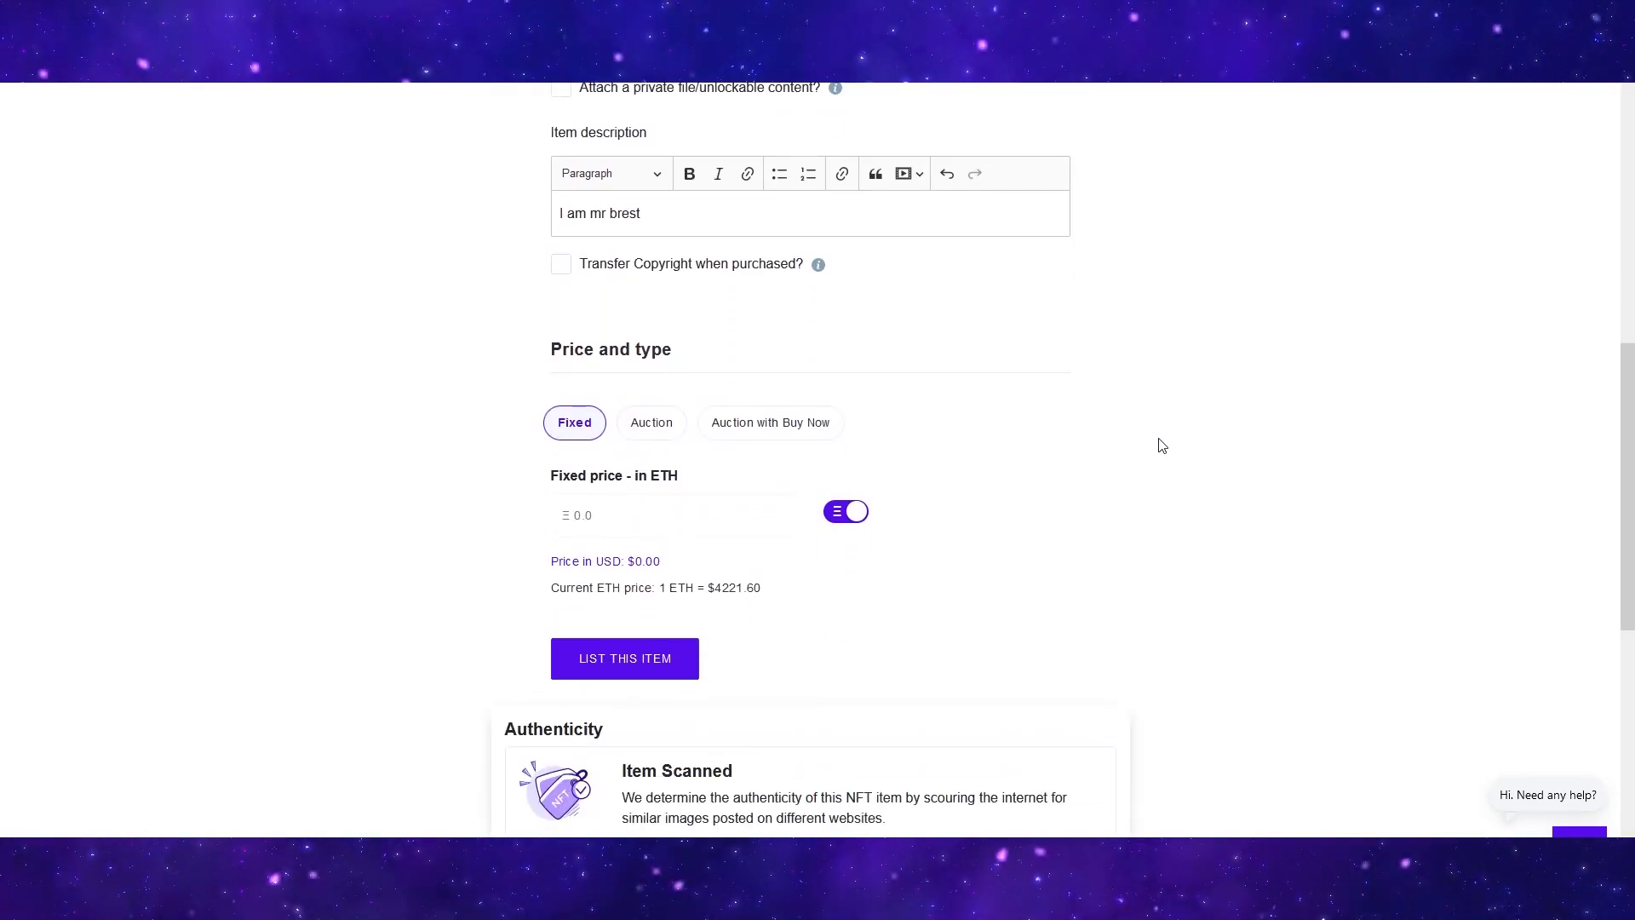
{"action": "scroll", "scroll_direction": "down", "scroll_amount": 3}
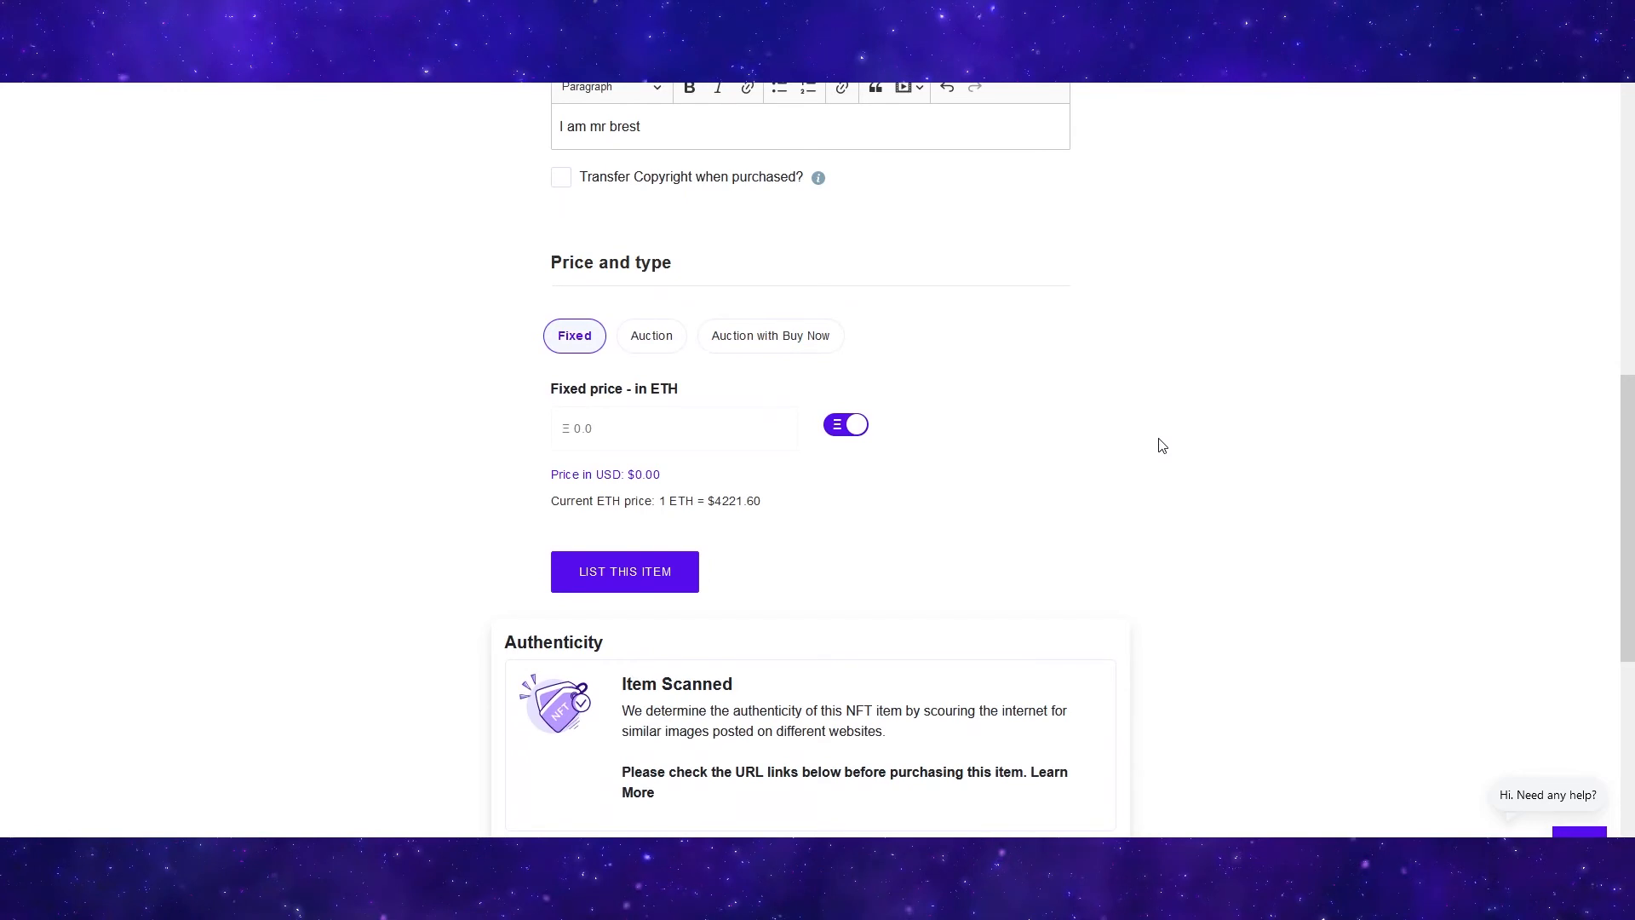
{"action": "mouse_move", "coordinate": [630, 279]}
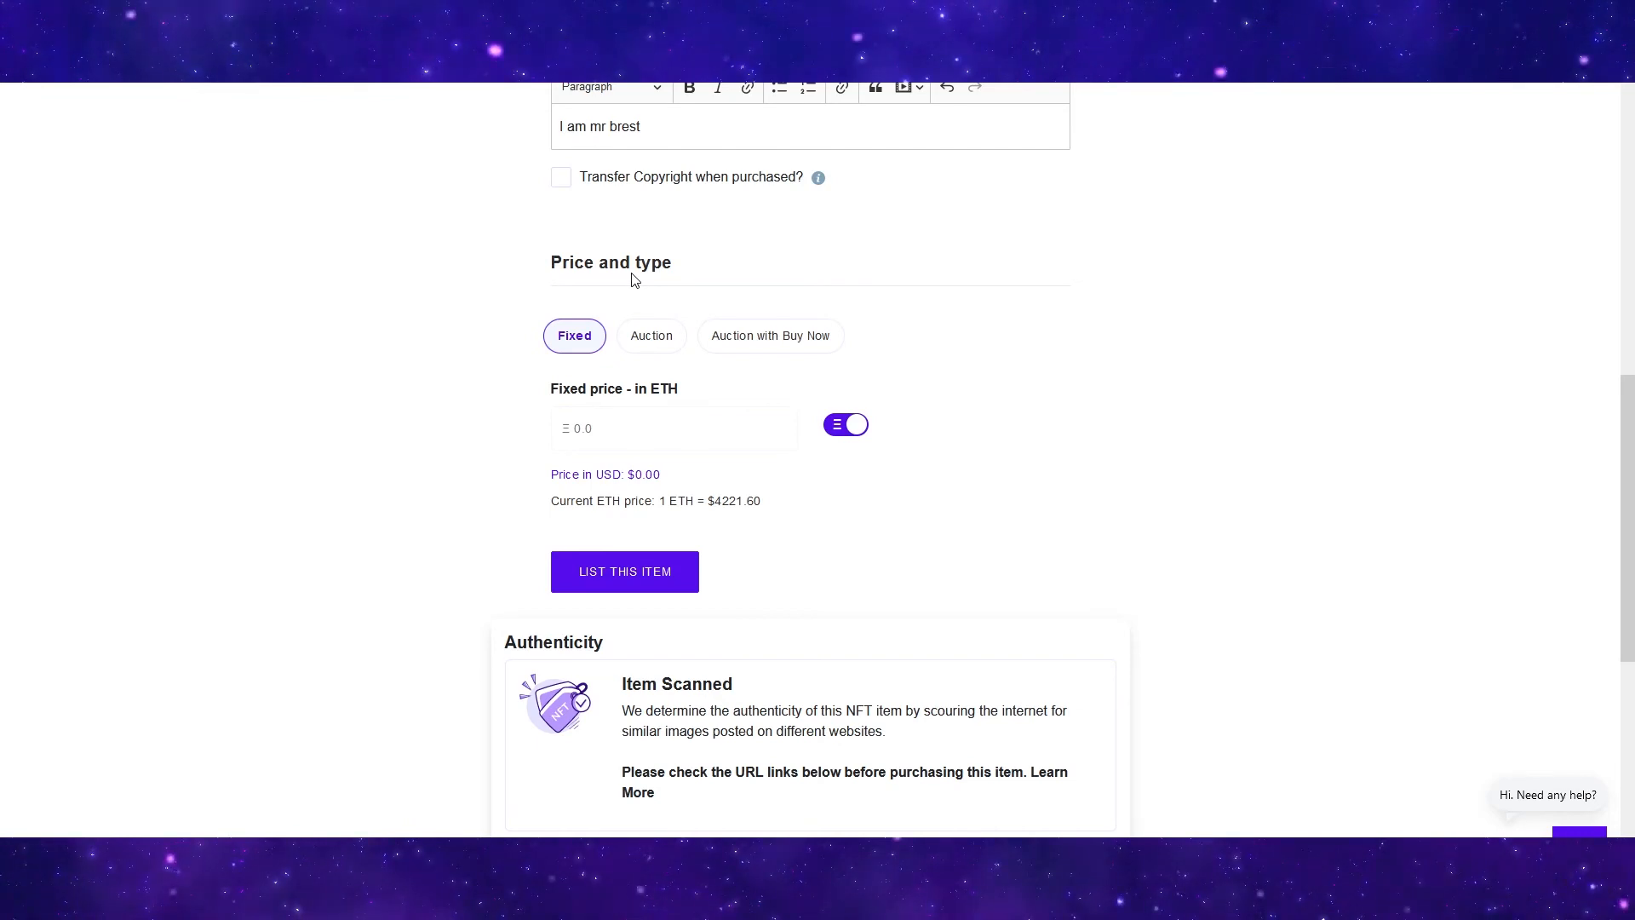
- Make the listing a plain auction with a 100 ETH starting bid running 7 days
{"action": "left_click", "coordinate": [649, 336]}
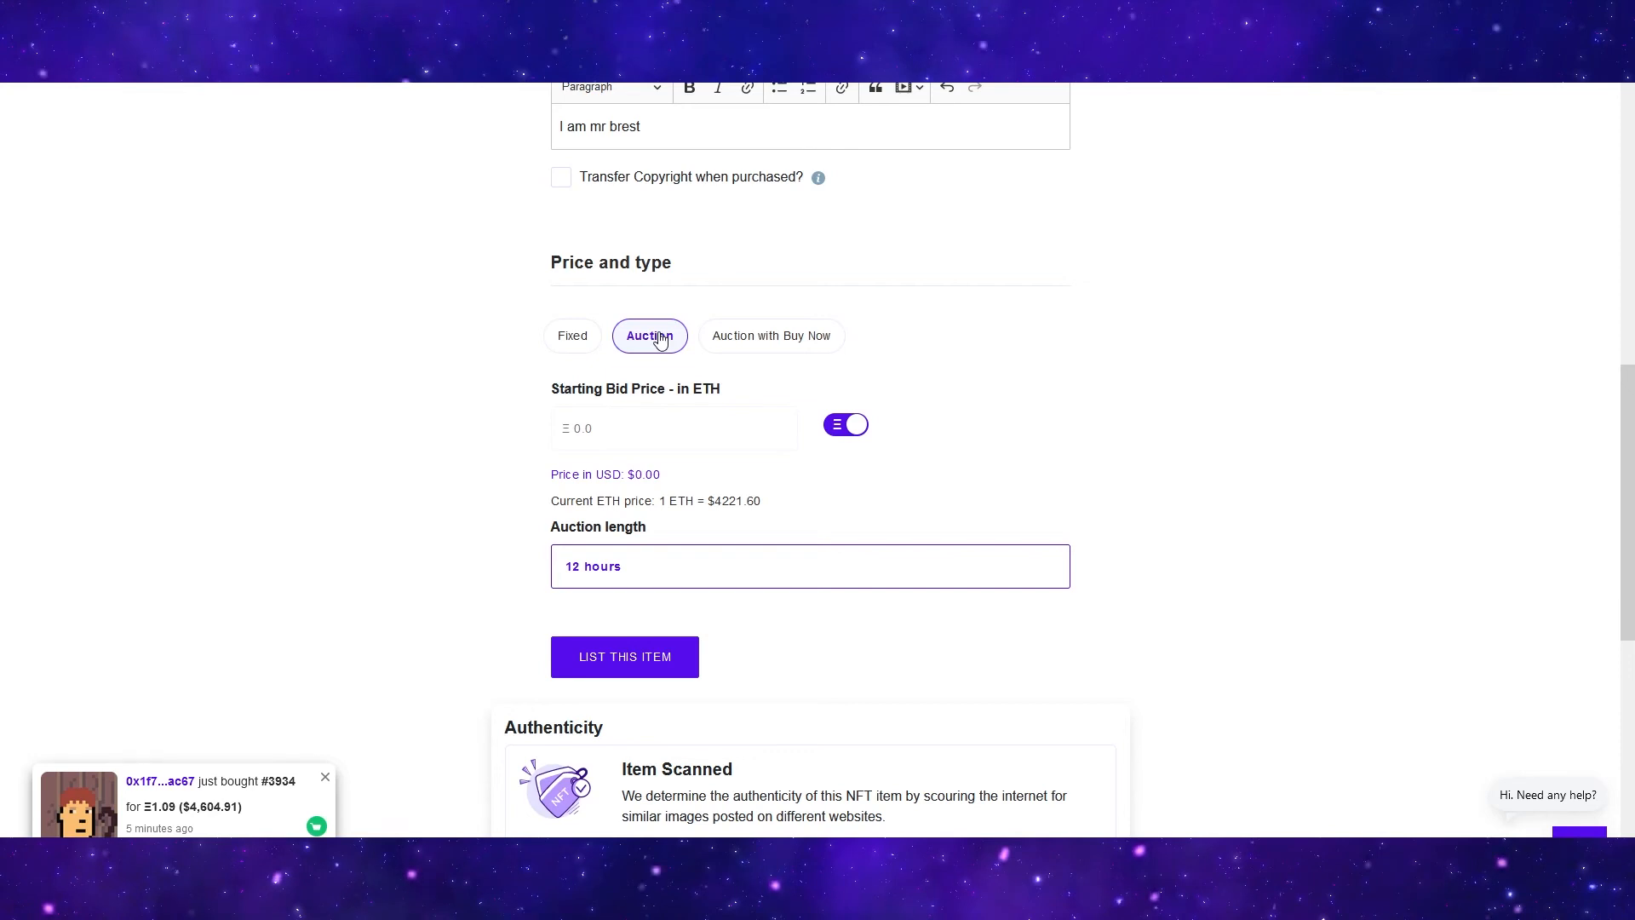
{"action": "left_click", "coordinate": [771, 336]}
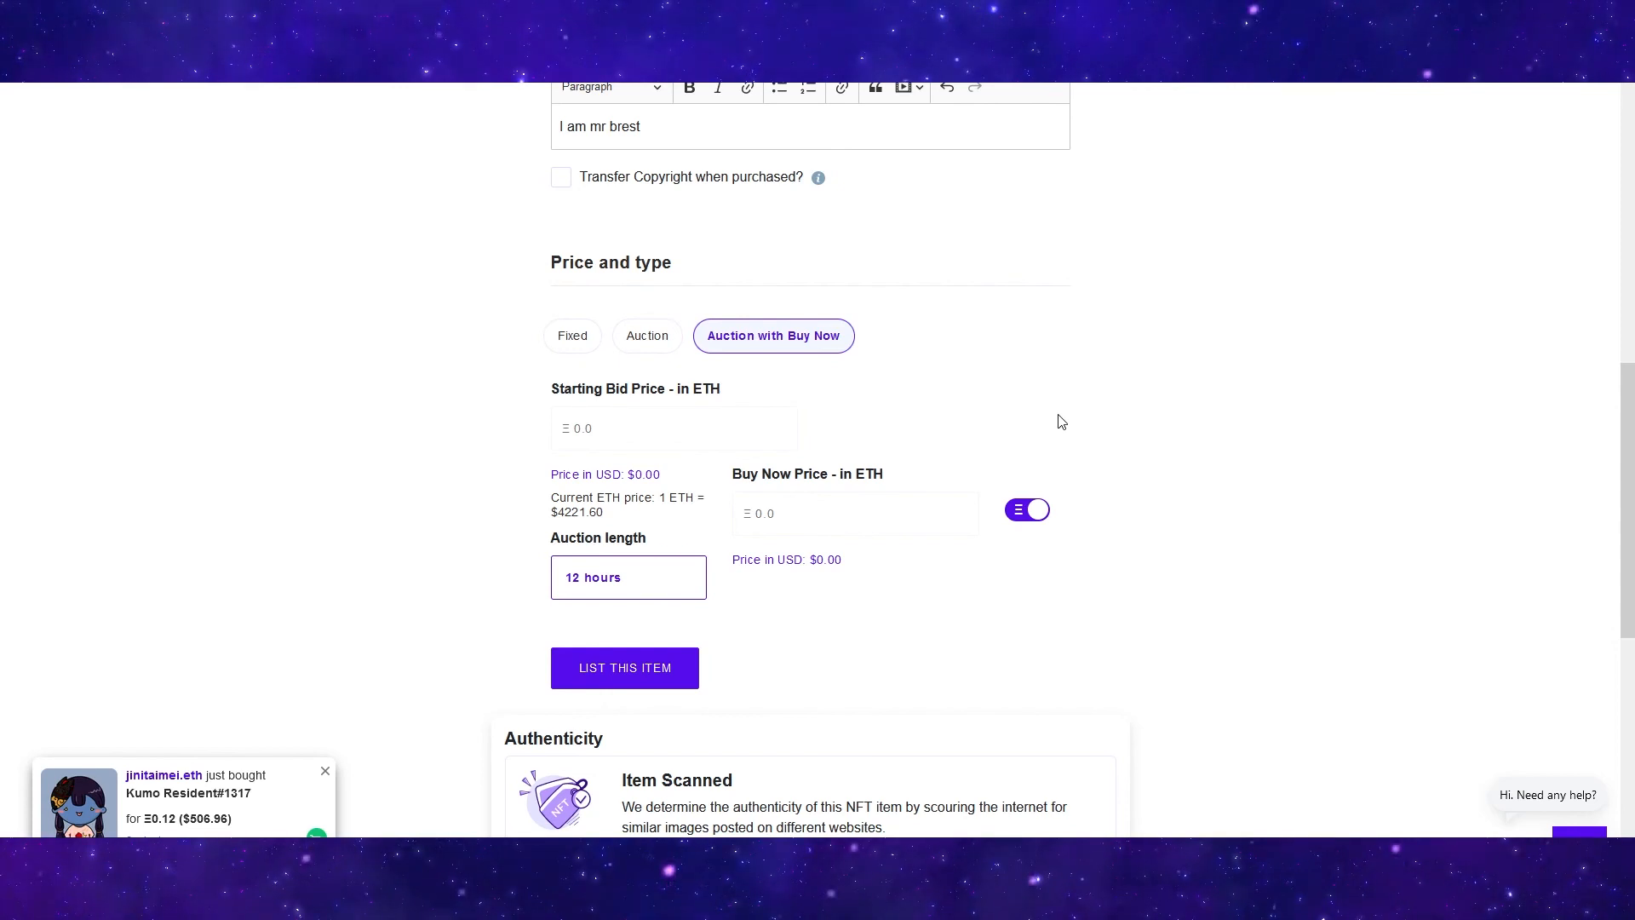
{"action": "left_click", "coordinate": [647, 336]}
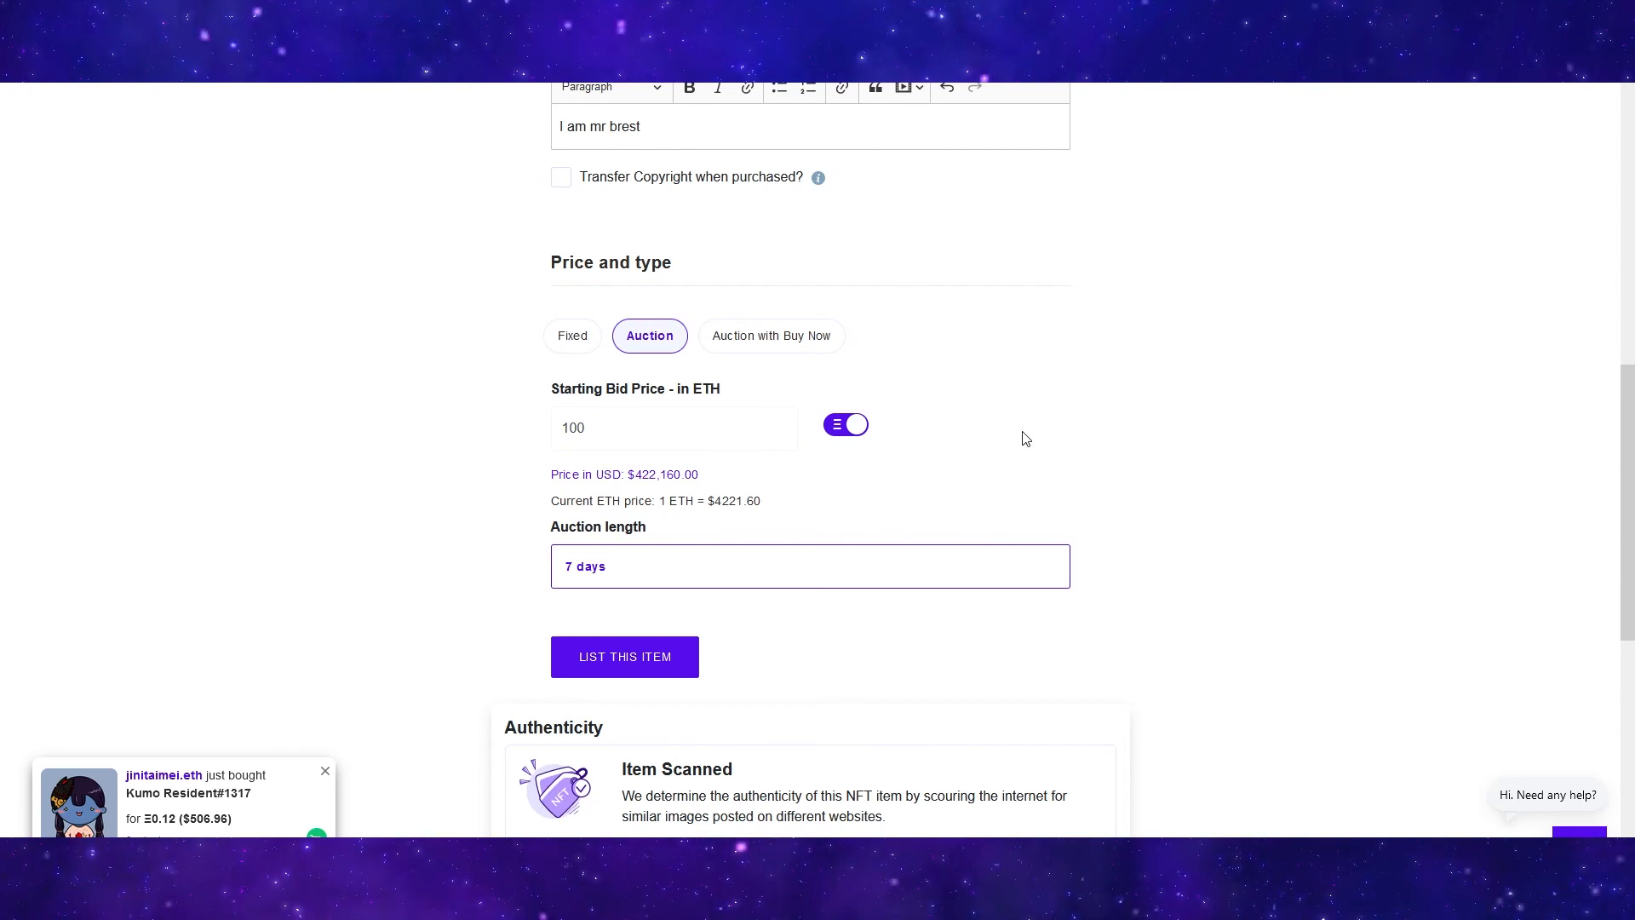
{"action": "scroll", "scroll_direction": "up", "scroll_amount": 3}
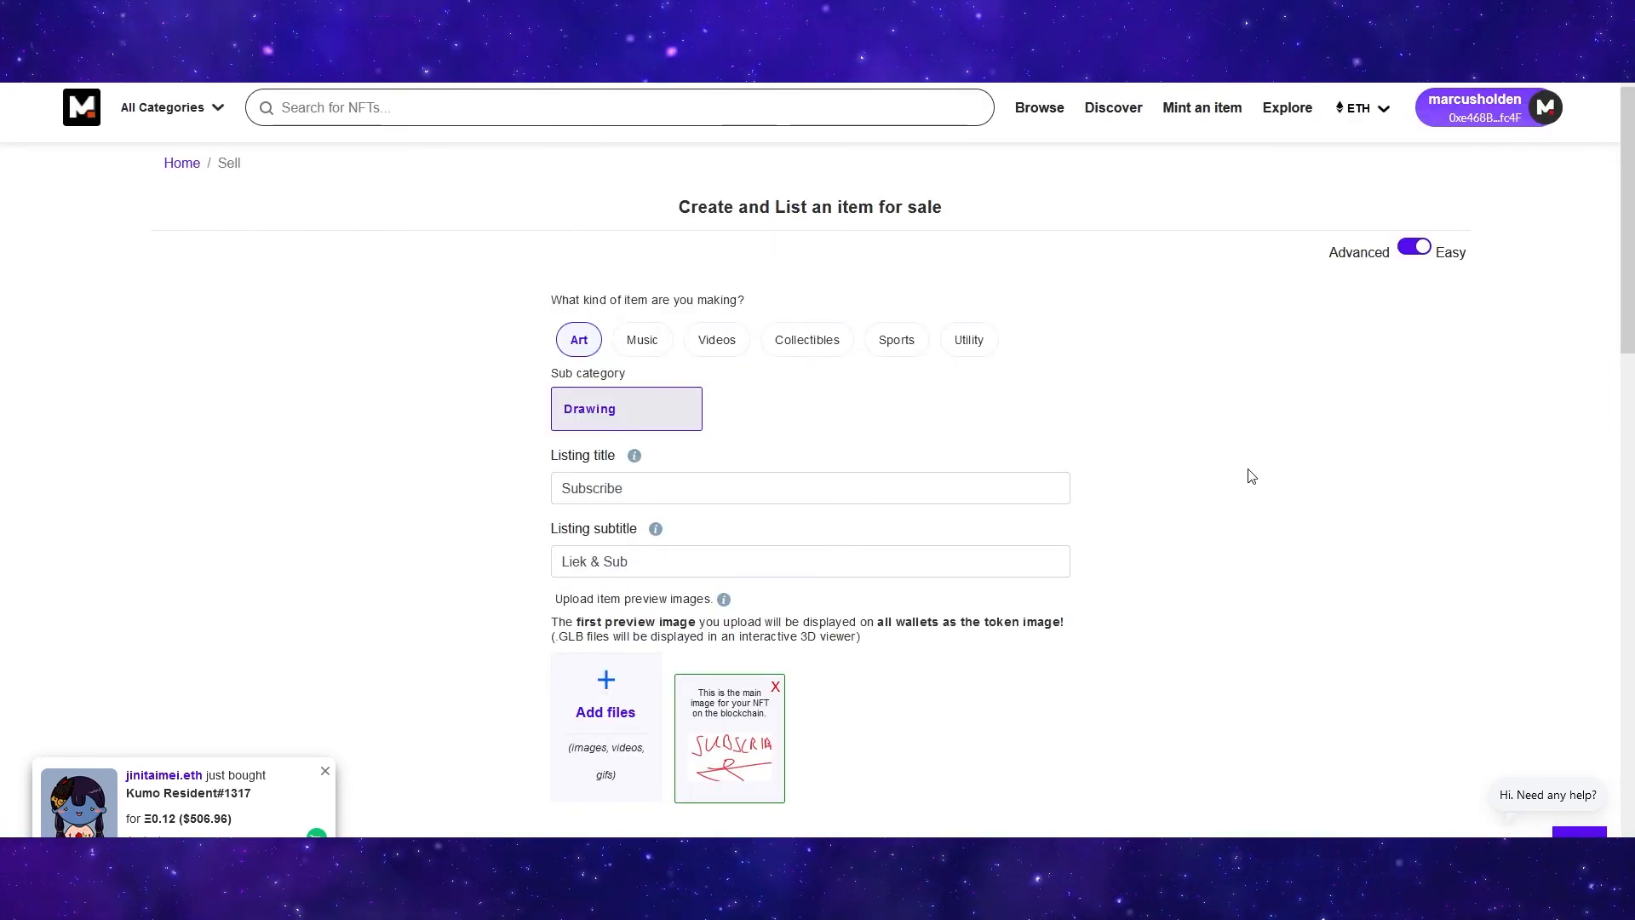
- List the Subscribe item, proceed through the Transaction Alert and sign in the wallet to get the Congratulations dialog
{"action": "scroll", "scroll_direction": "down", "scroll_amount": 3}
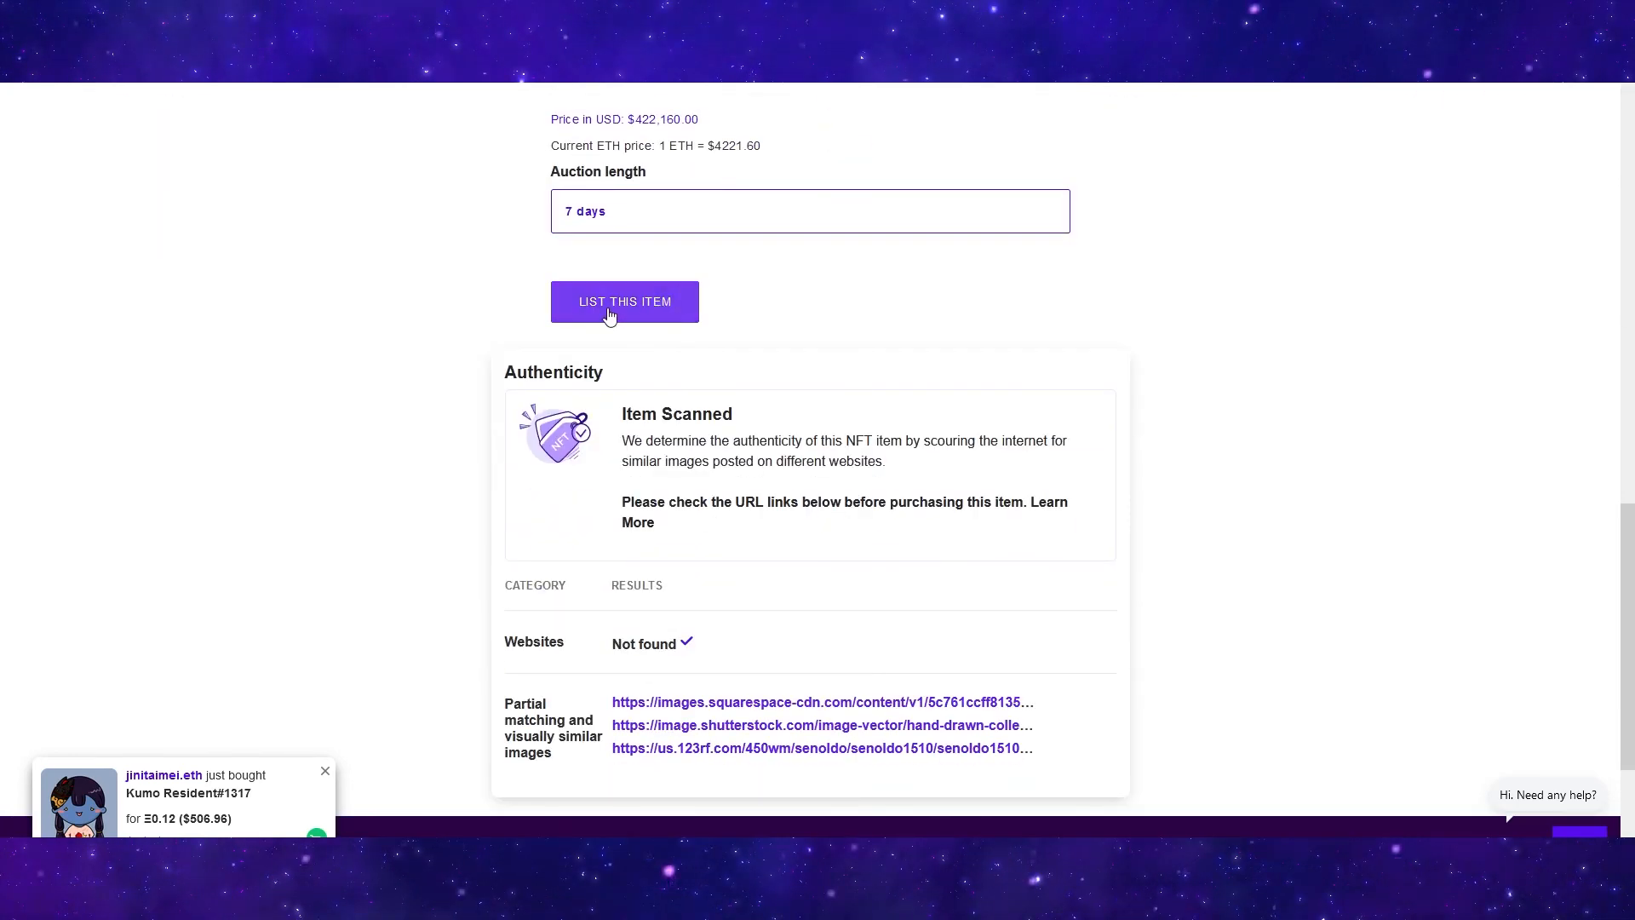
{"action": "left_click", "coordinate": [623, 302]}
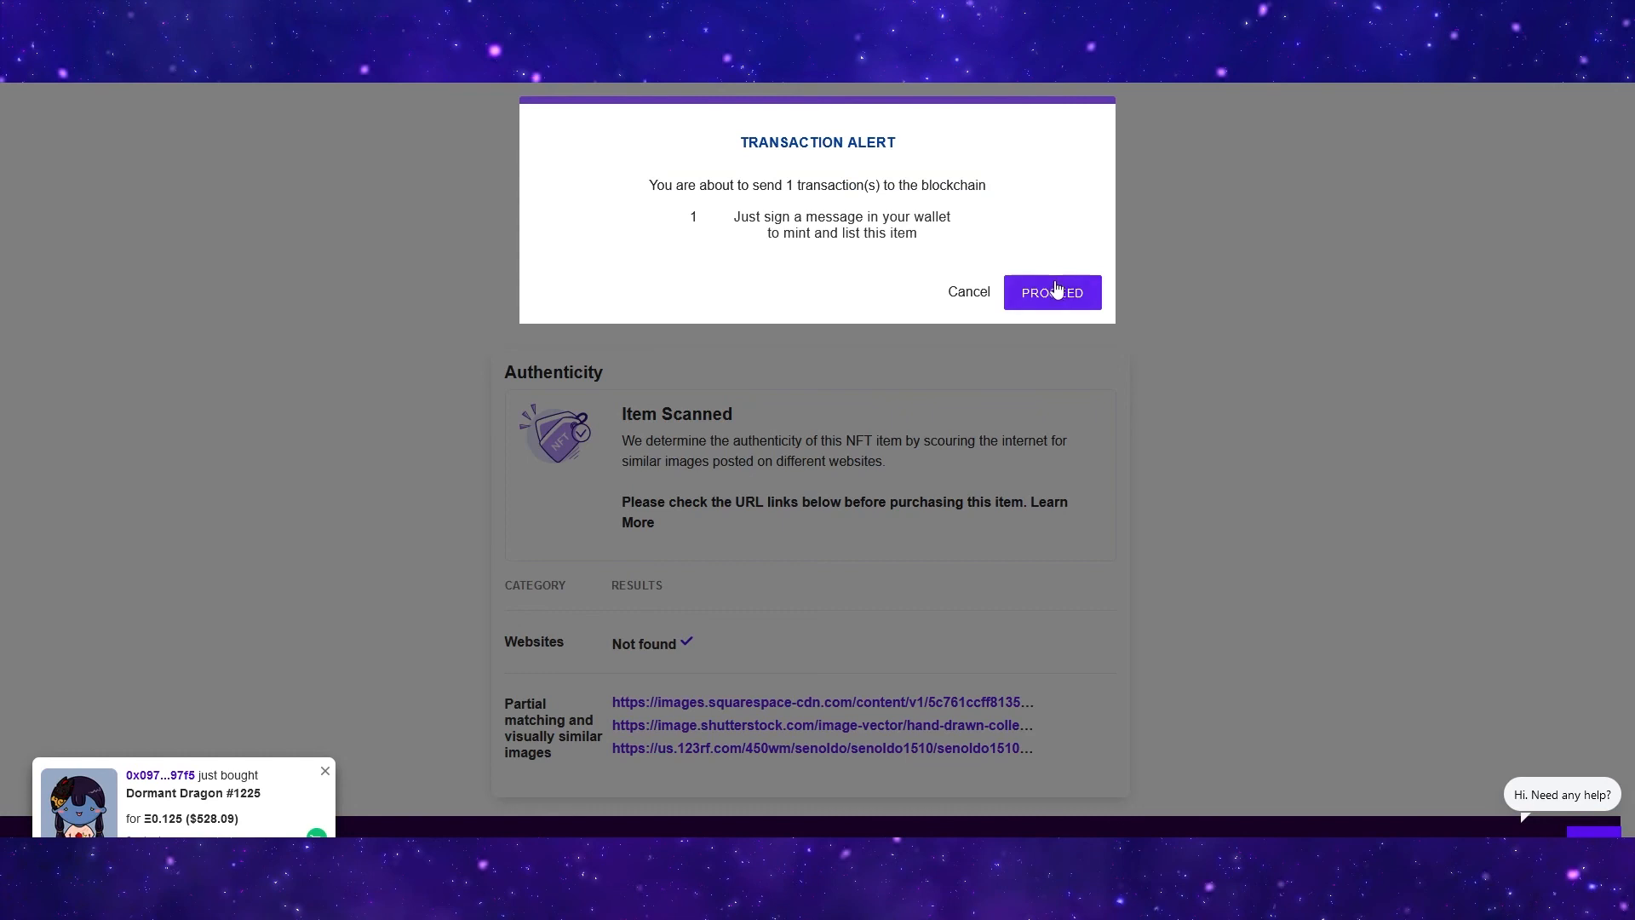
{"action": "left_click", "coordinate": [1051, 292]}
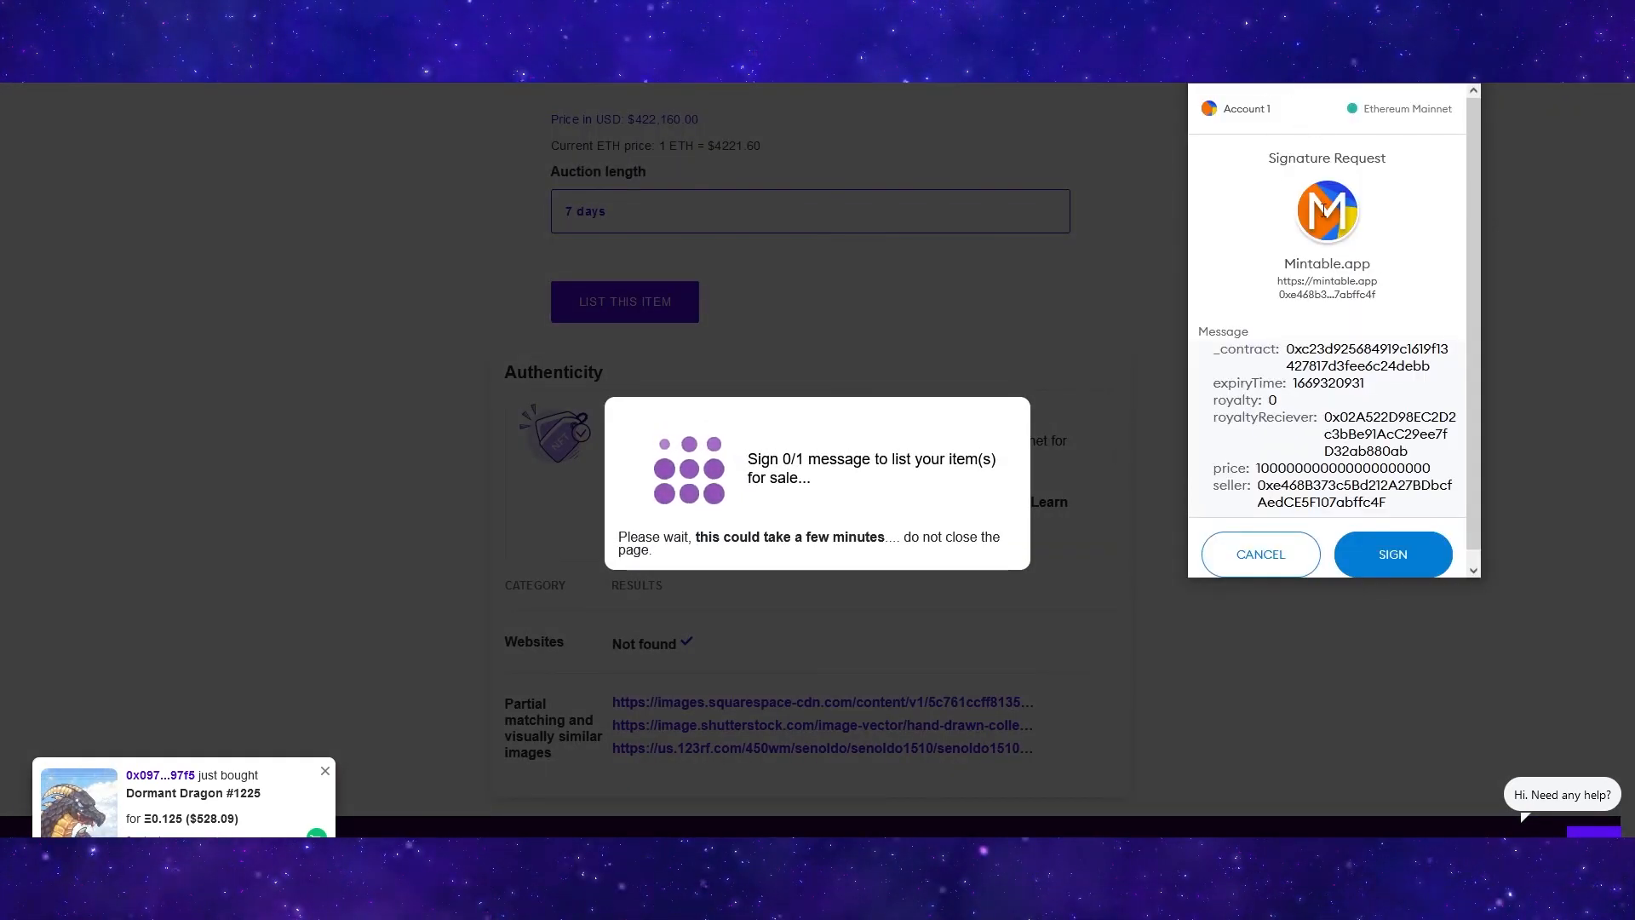
{"action": "left_click", "coordinate": [1391, 554]}
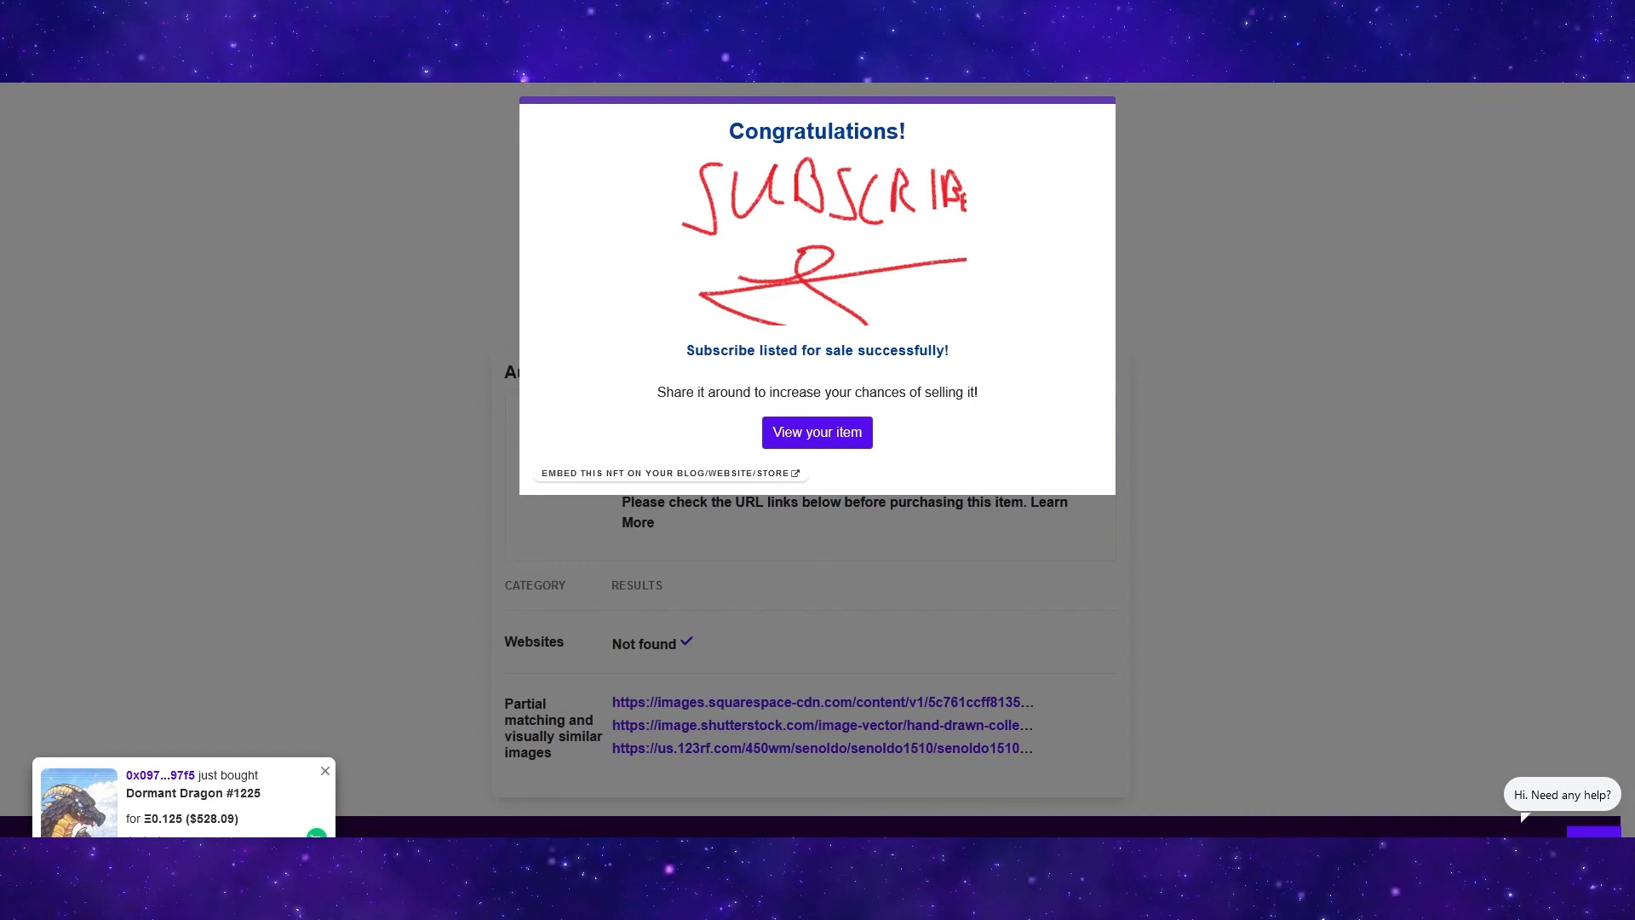